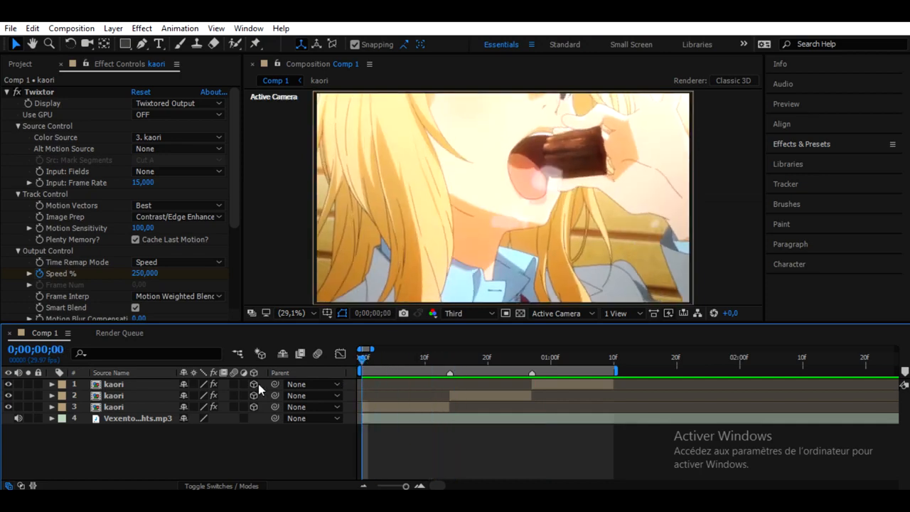
Create a new 50mm two-node camera layer, Camera 1, at the top of Comp 1.
right_click(257, 390)
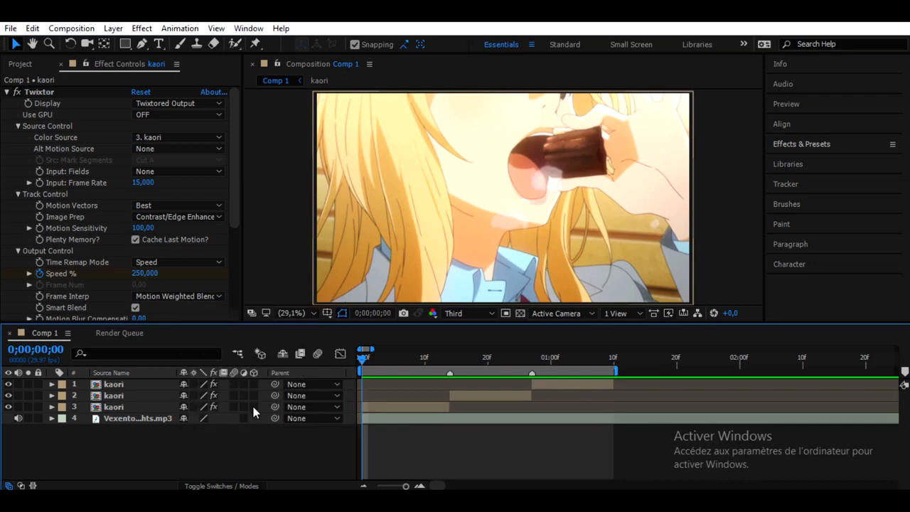
right_click(256, 412)
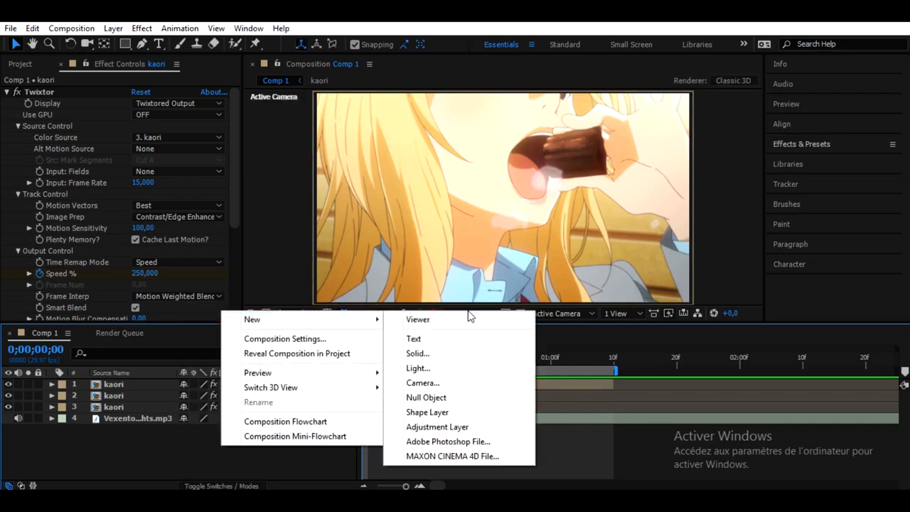
left_click(422, 382)
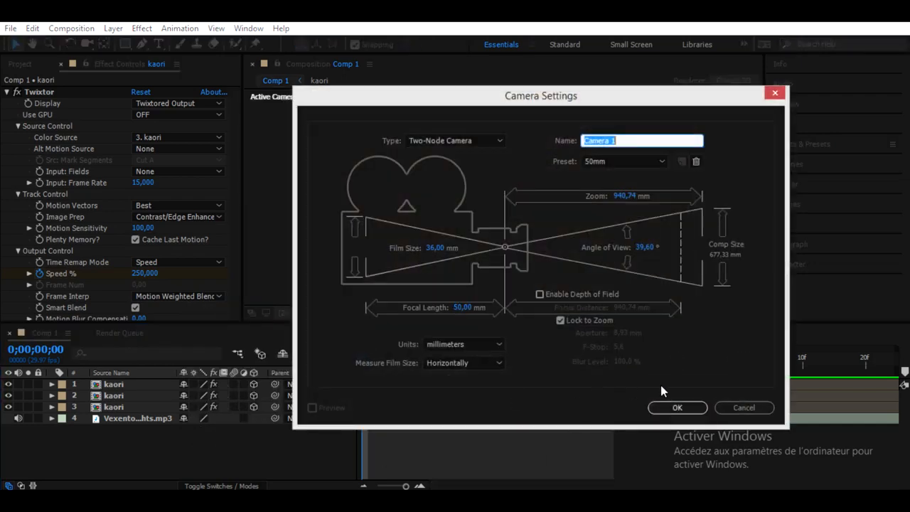
left_click(677, 406)
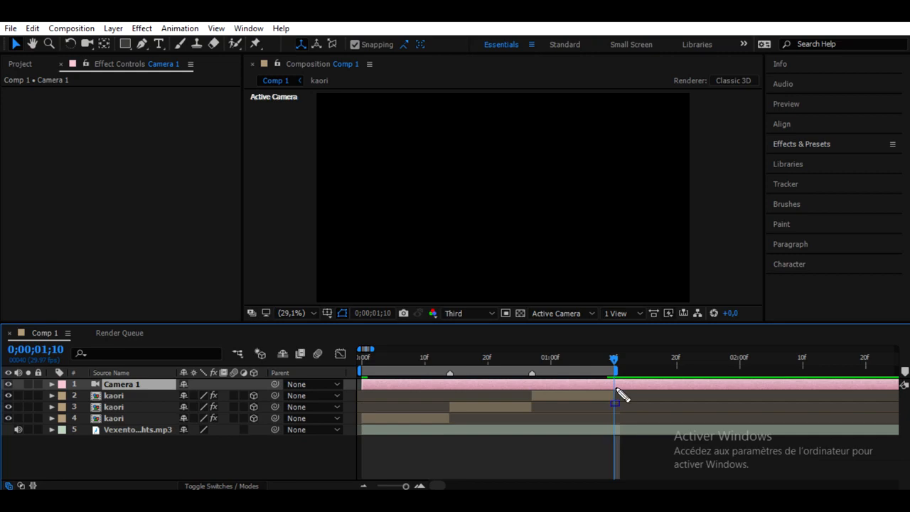
Create a null object layer, Null 2, above Camera 1 in Comp 1.
right_click(614, 395)
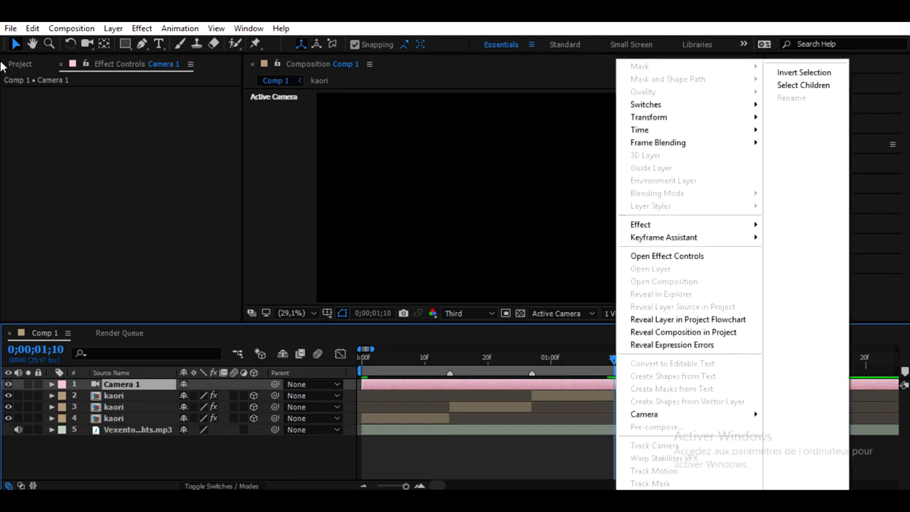
left_click(32, 28)
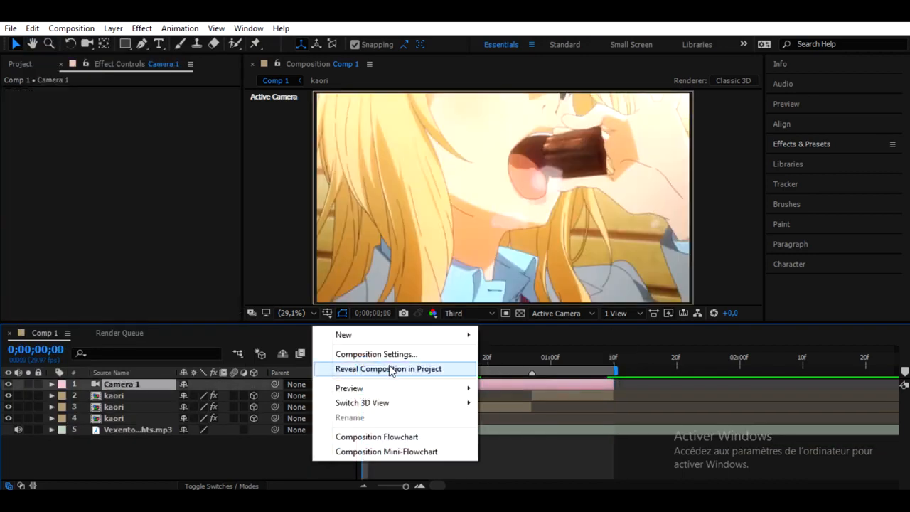
mouse_move(344, 334)
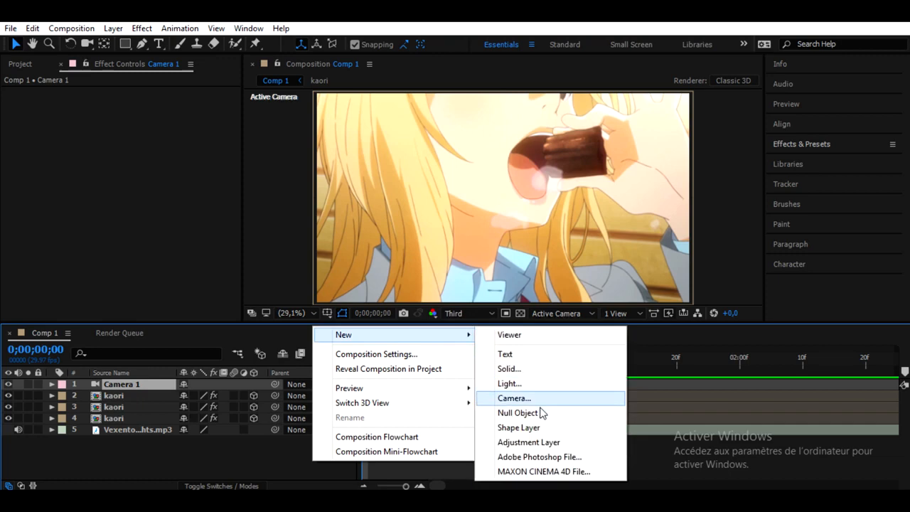
mouse_move(519, 413)
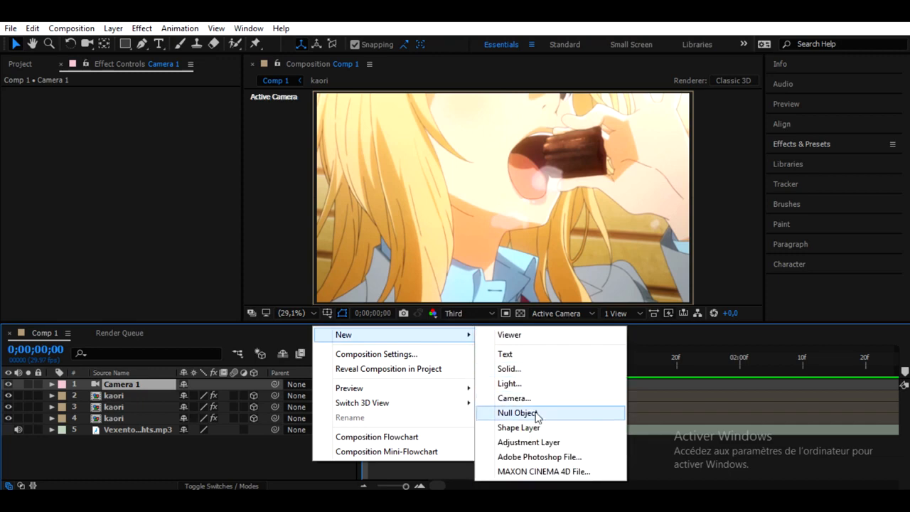
left_click(517, 412)
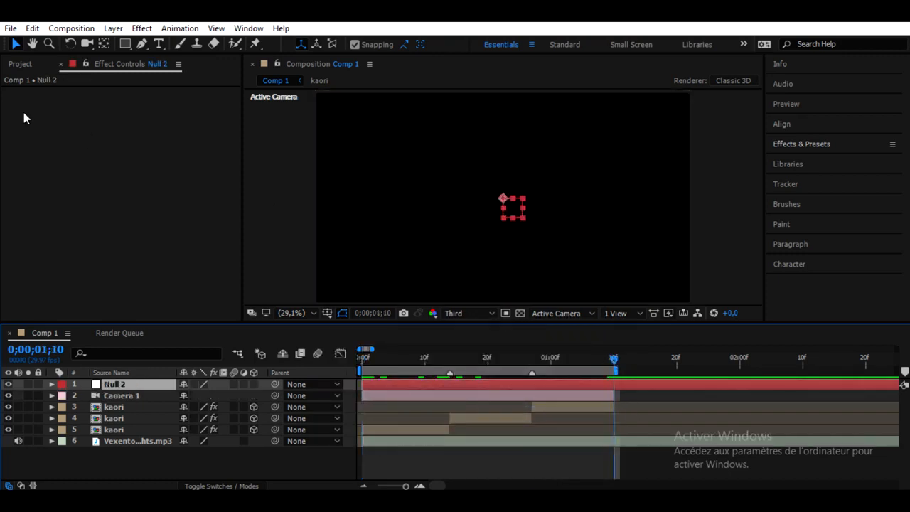
Parent Camera 1 to Null 2 and reveal Null 2's transform properties for keyframing.
left_click(32, 29)
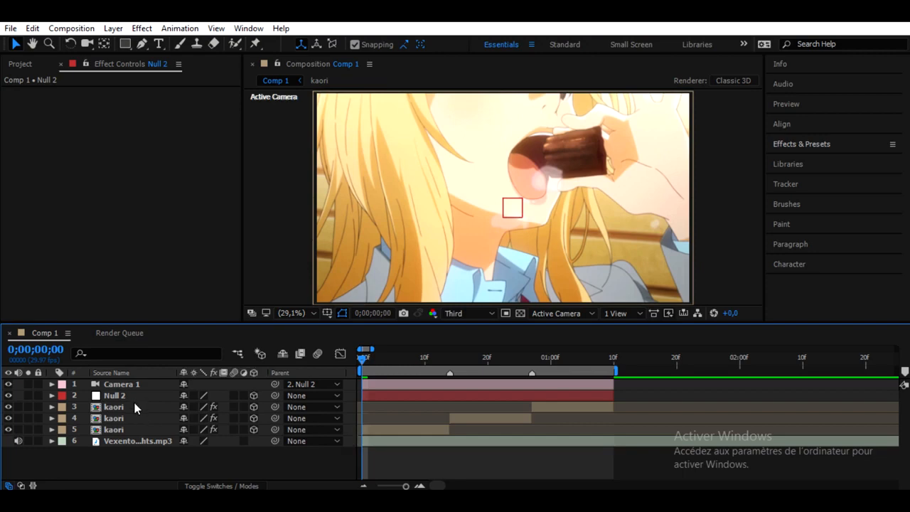
left_click_drag(364, 358, 387, 368)
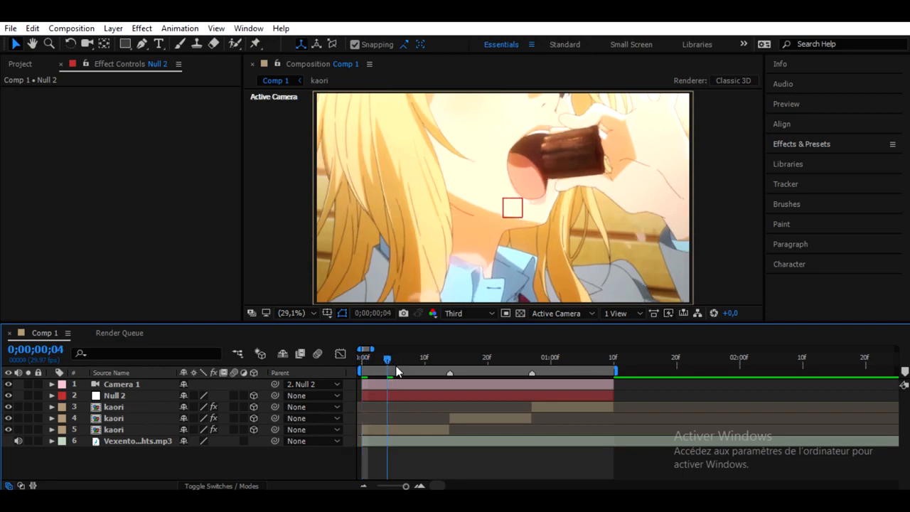
left_click(114, 395)
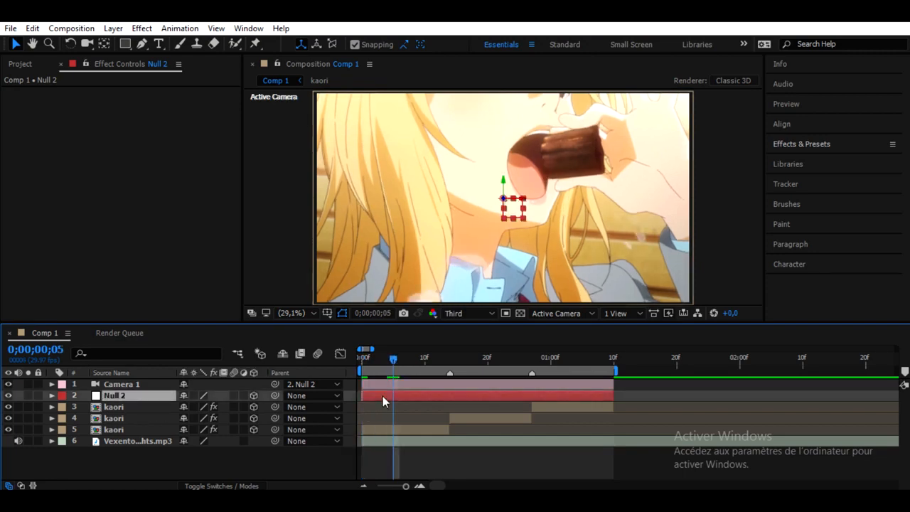
left_click(51, 395)
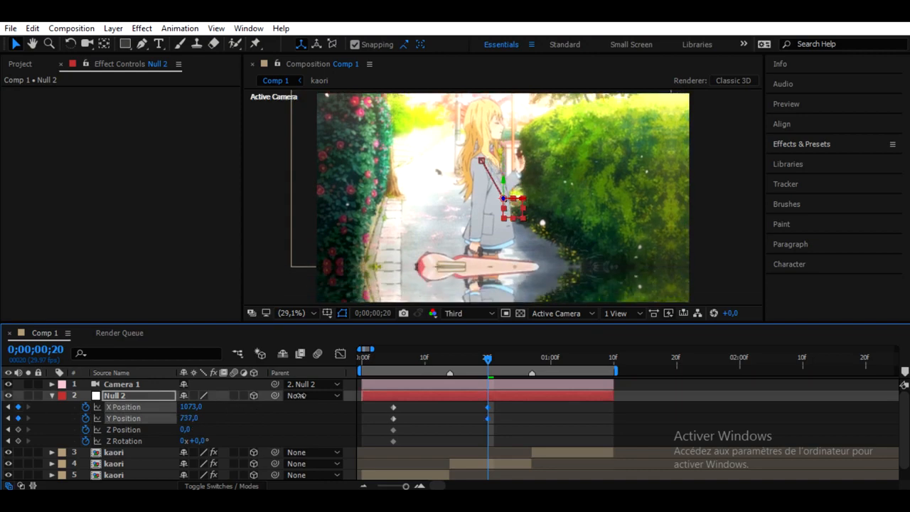
Keyframe Null 2 at frame 20 with Z Position about 743 and Z Rotation +15°.
left_click(114, 452)
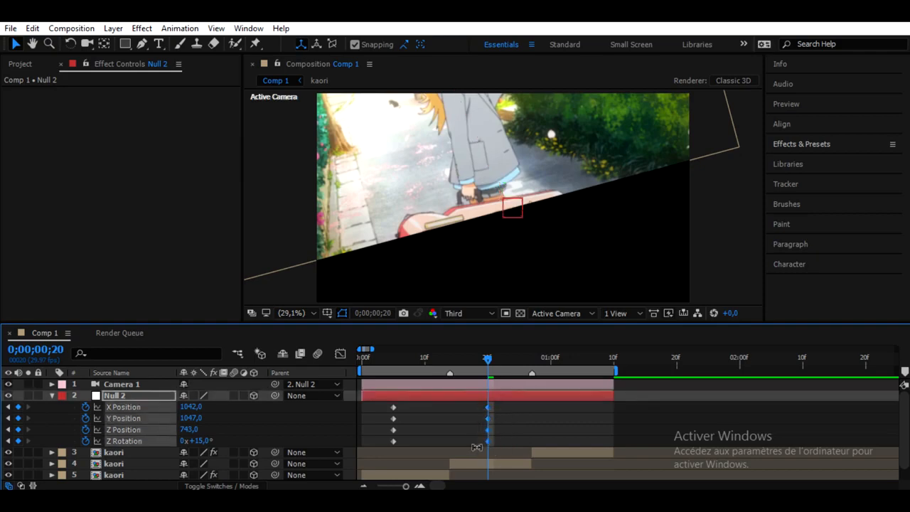
left_click(113, 463)
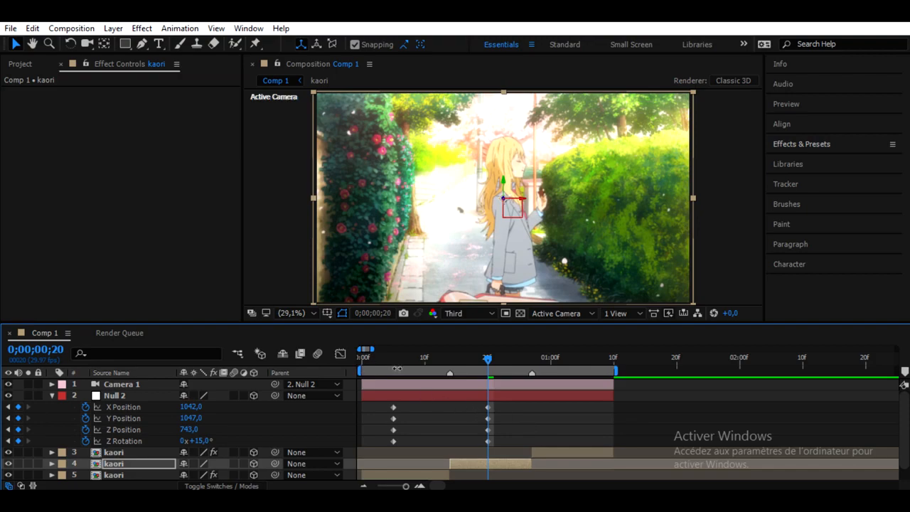
Preview the transition and drag Null 2's keyframes inward so the move starts at frame 7.
left_click_drag(487, 362, 438, 362)
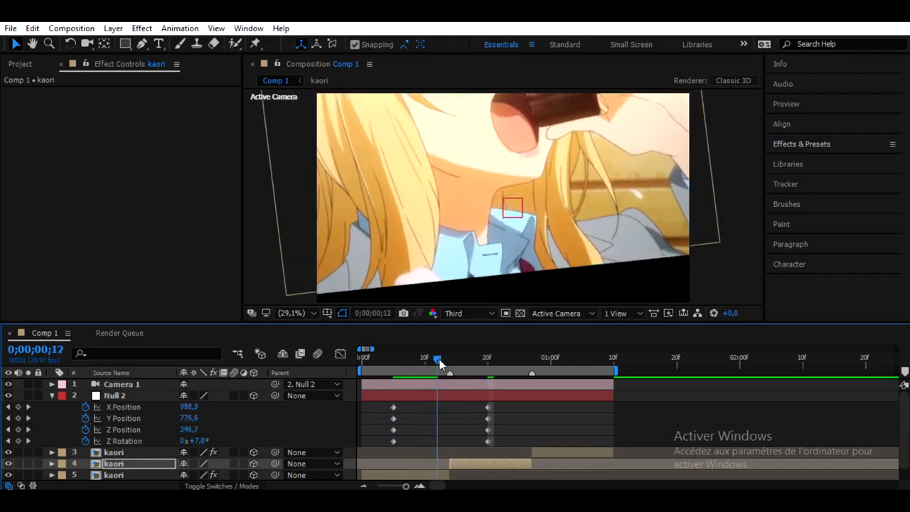
left_click_drag(438, 358, 462, 358)
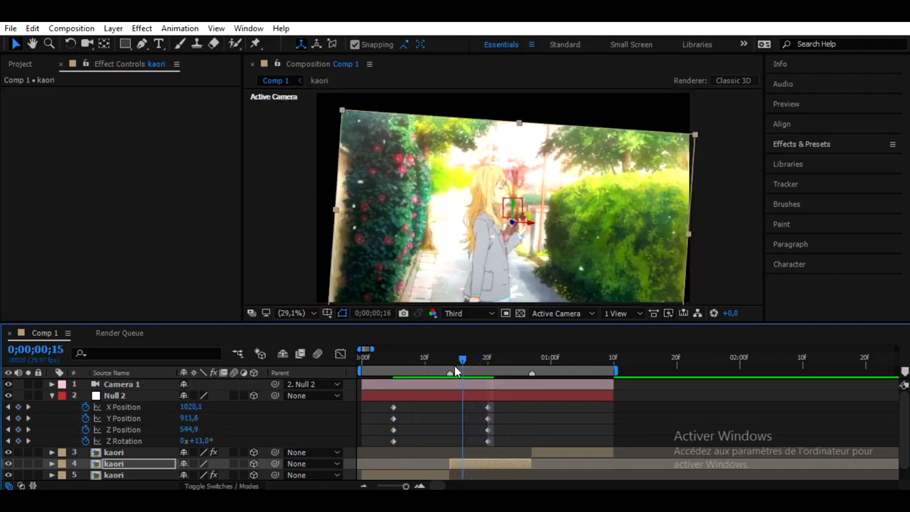
left_click_drag(462, 357, 405, 357)
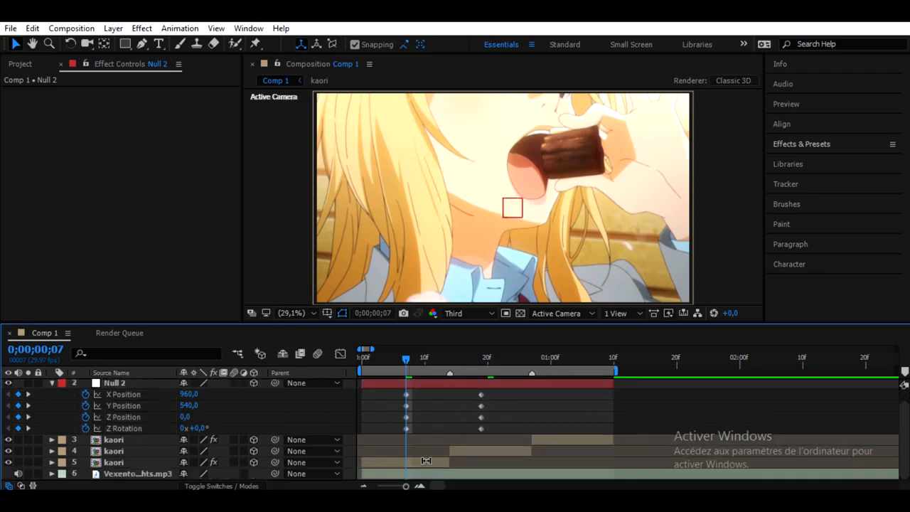
Bring up the Keyframe Assistant options for Null 2's transition keyframes.
right_click(114, 461)
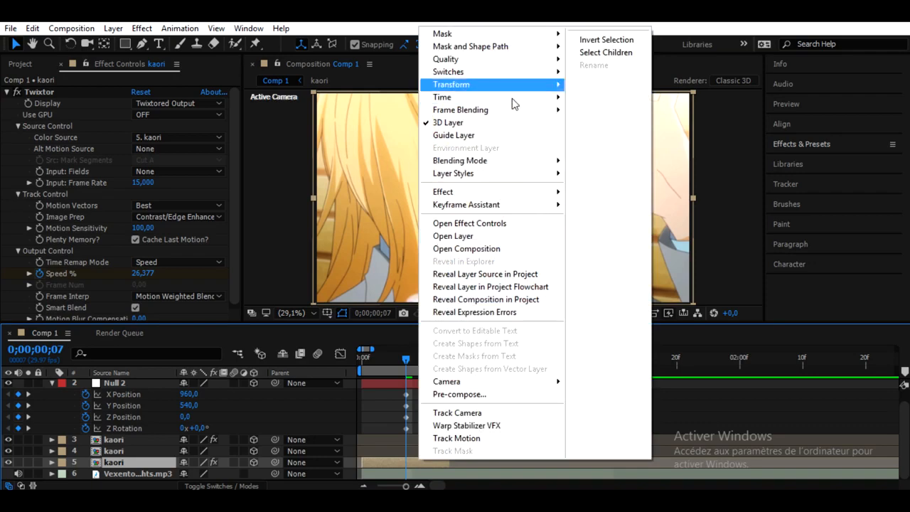
mouse_move(442, 96)
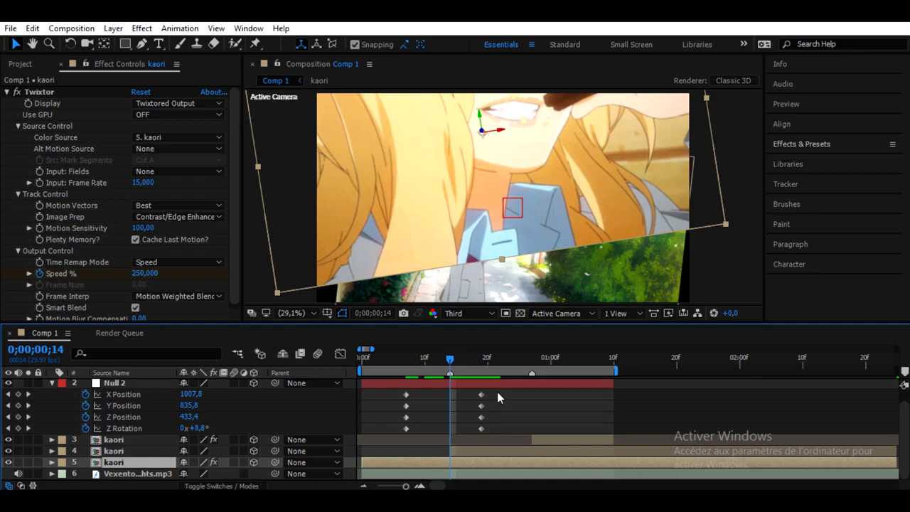
right_click(481, 407)
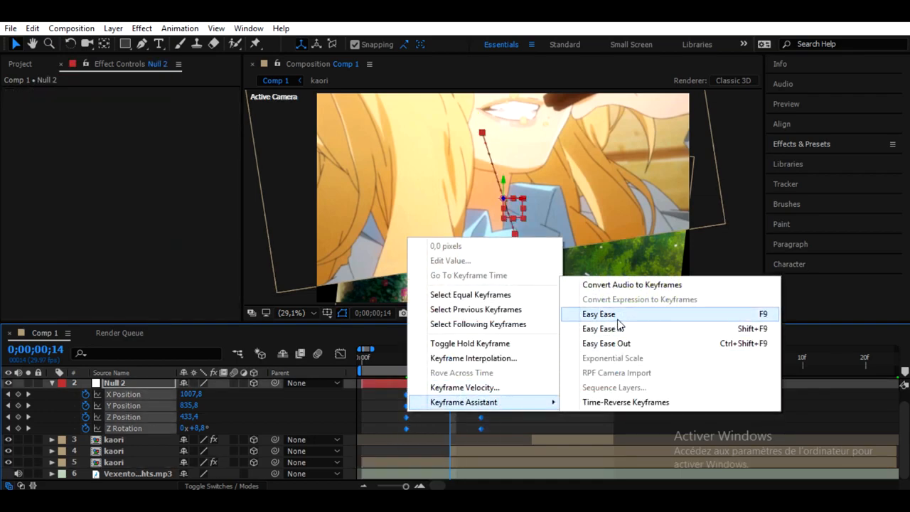
Apply Easy Ease and reshape the Z Rotation graph curve into a sharper ramp.
left_click(598, 314)
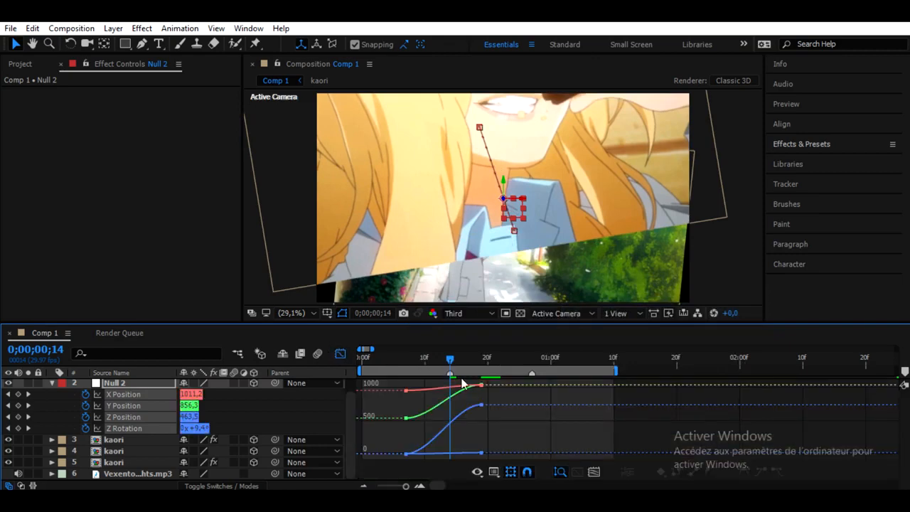
mouse_move(415, 324)
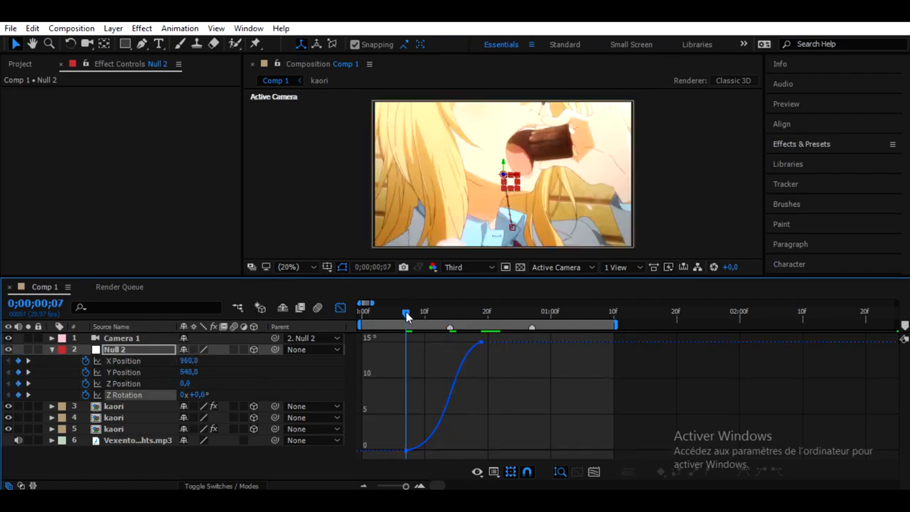
left_click_drag(405, 311, 462, 311)
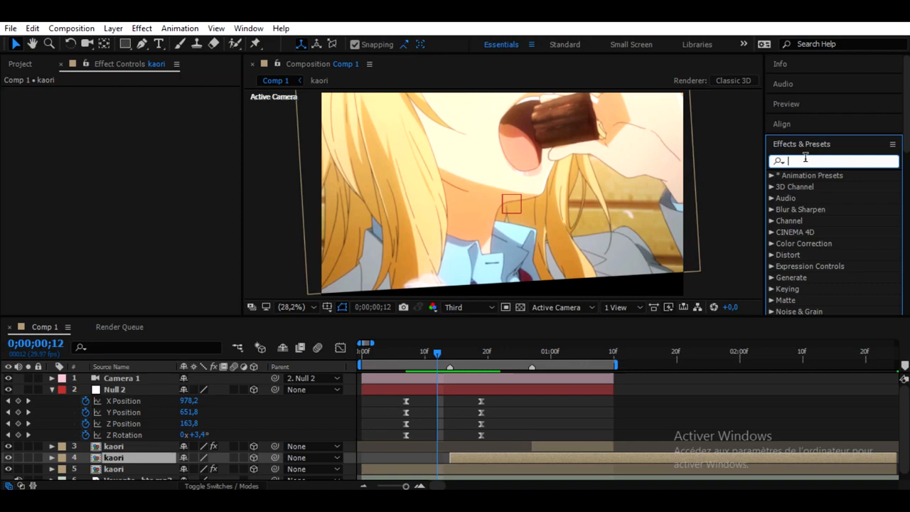
Add the Motion Tile effect to the kaori clip and start editing its output width.
type("motion tile")
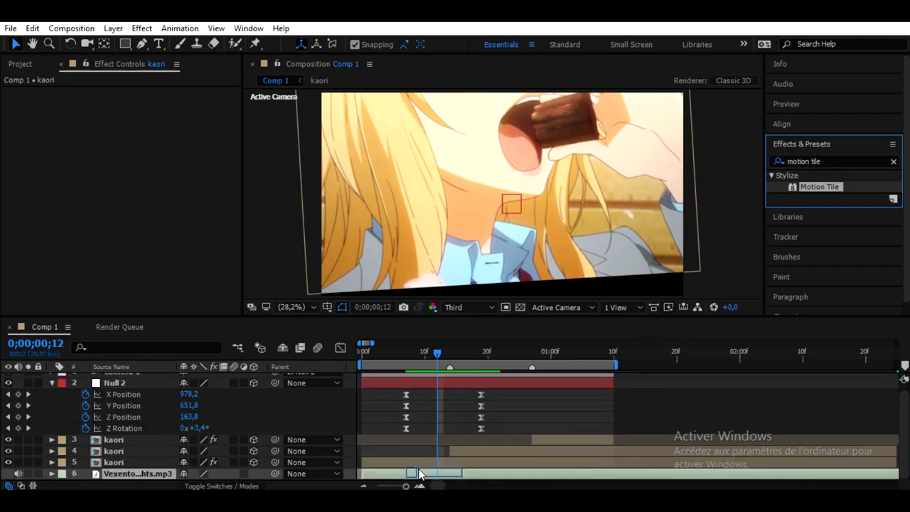
left_click(136, 473)
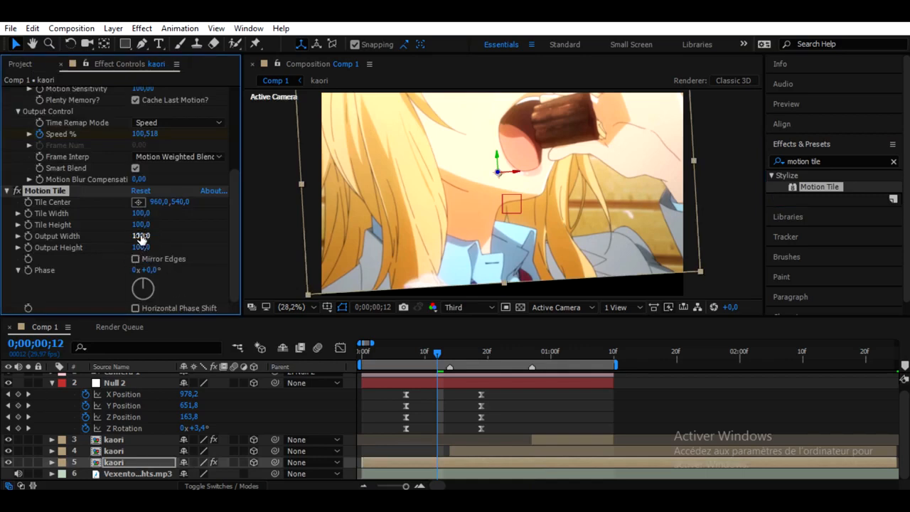
left_click(141, 236)
type("120")
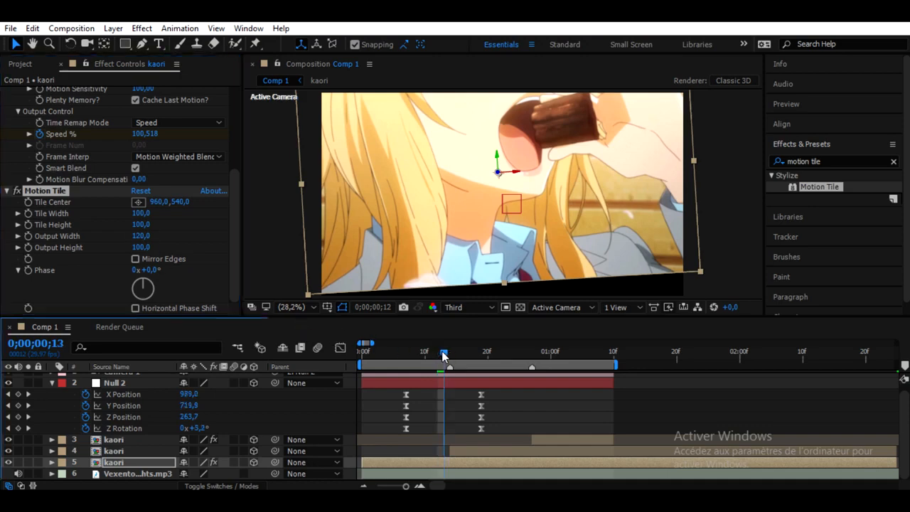
left_click_drag(443, 352, 424, 353)
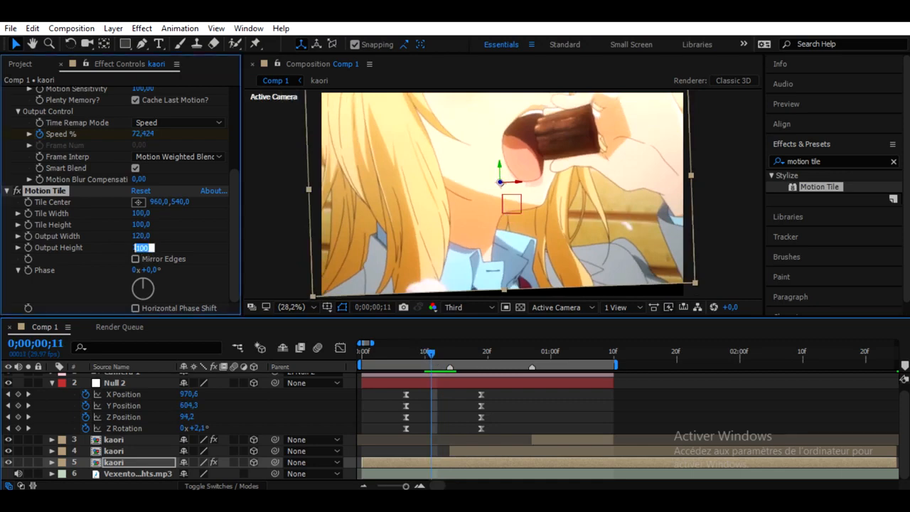
Set Motion Tile output to about 140 and enable Mirror Edges to cover the frame borders.
type("136")
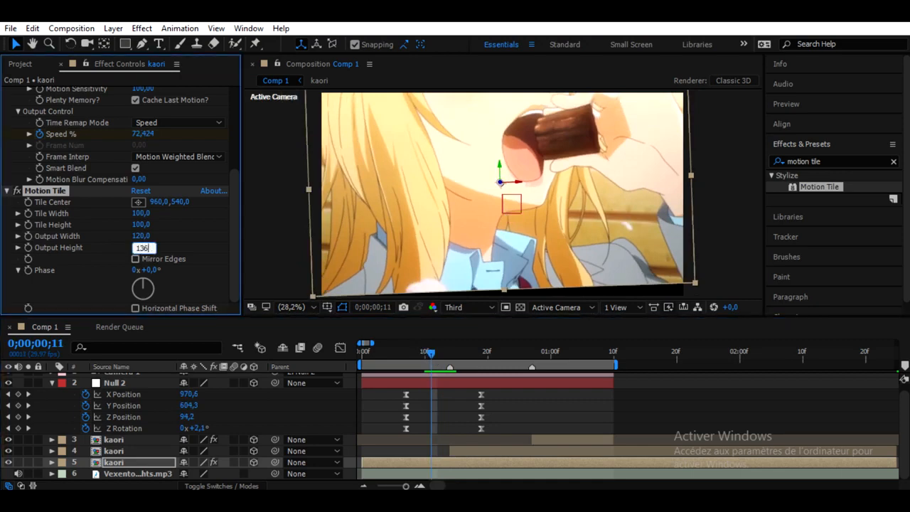
type("1")
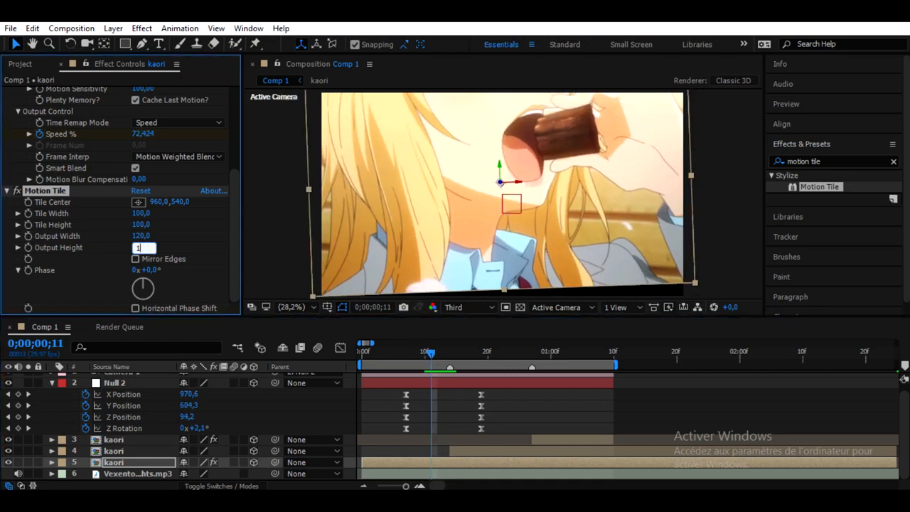
type("140,0")
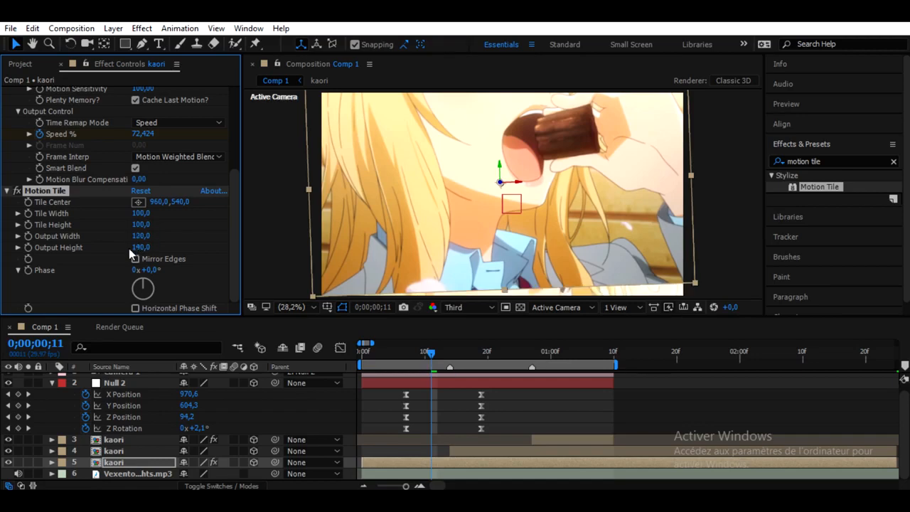
left_click(135, 258)
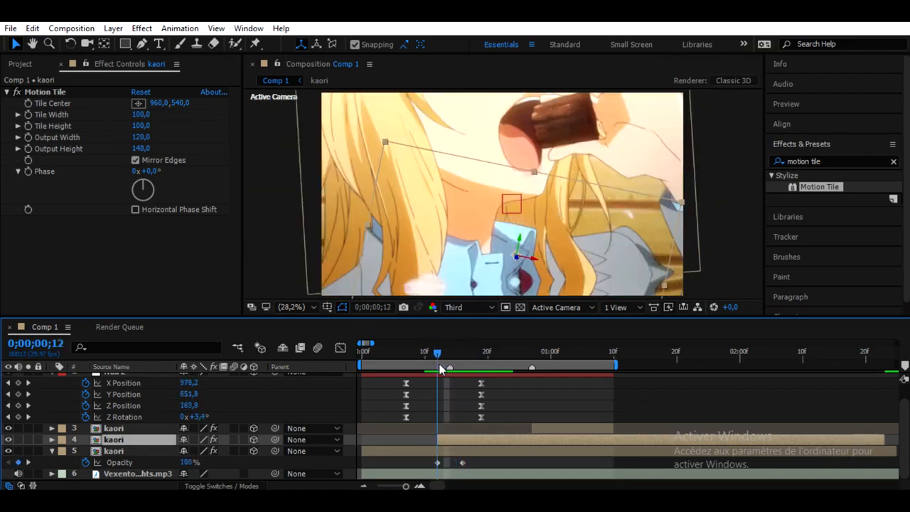
Set the second kaori clip's Motion Tile output to 130 wide by 200 high at the transition.
left_click(436, 350)
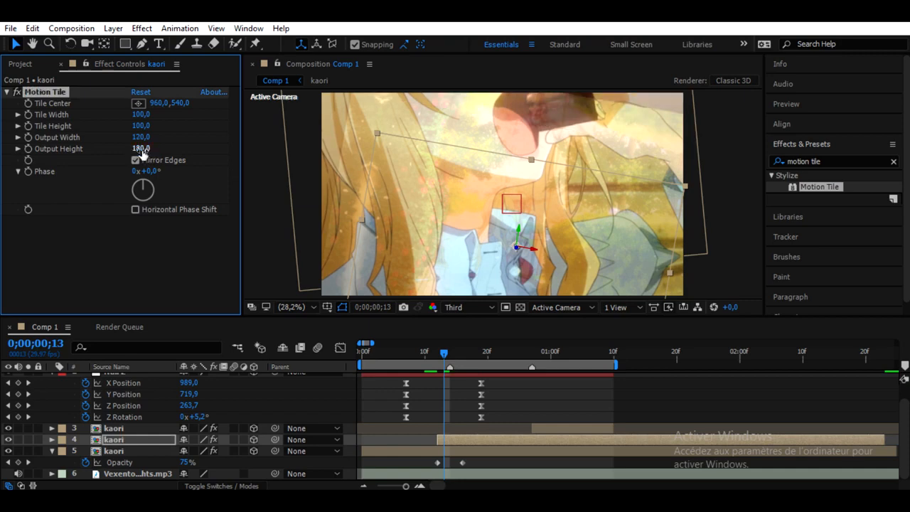
left_click(141, 148)
type("200")
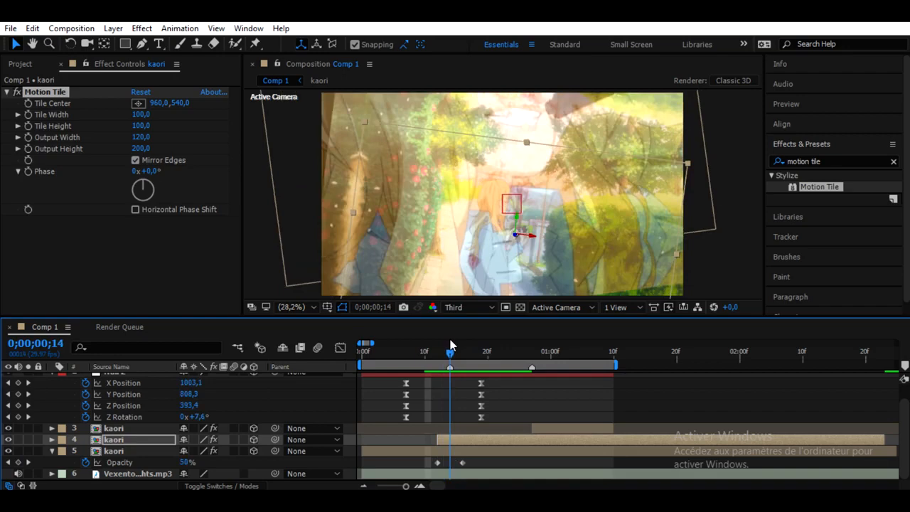
left_click(142, 137)
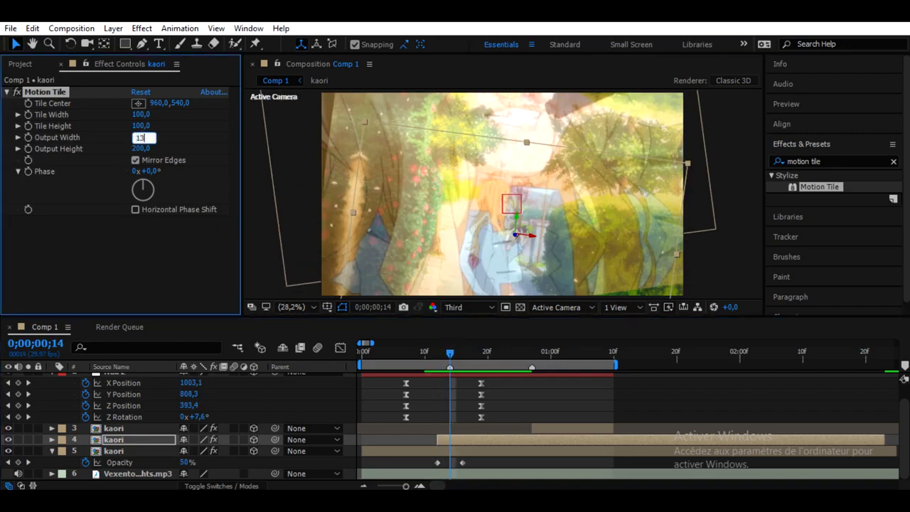
type("130")
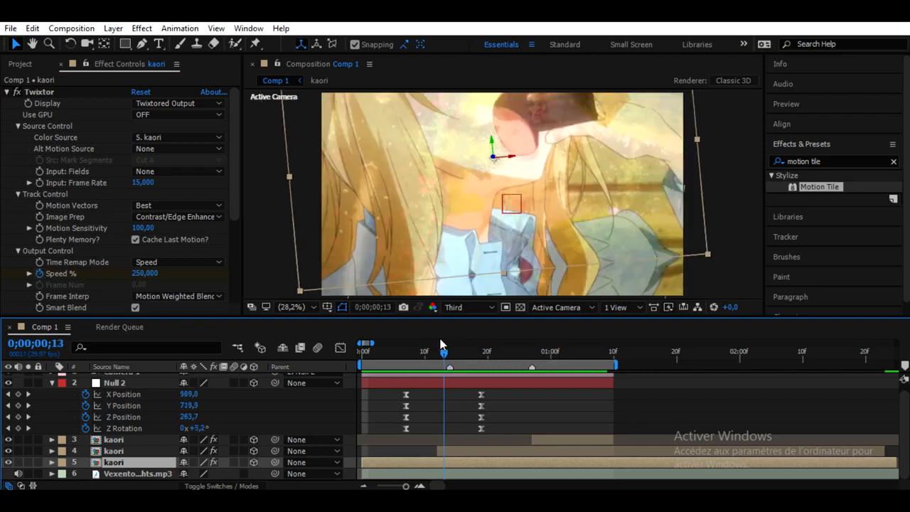
Retime Null 2's second keyframe set and preview the zoom transition frame by frame.
left_click(114, 382)
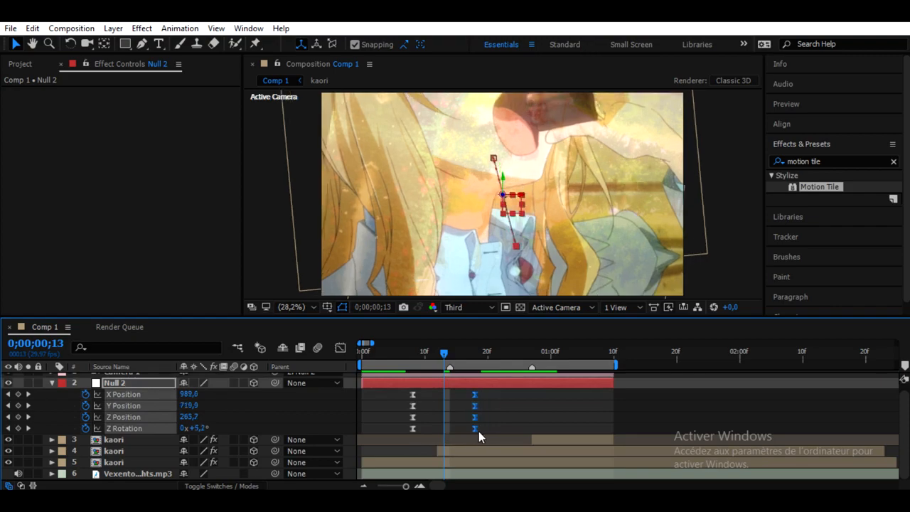
left_click_drag(443, 353, 399, 352)
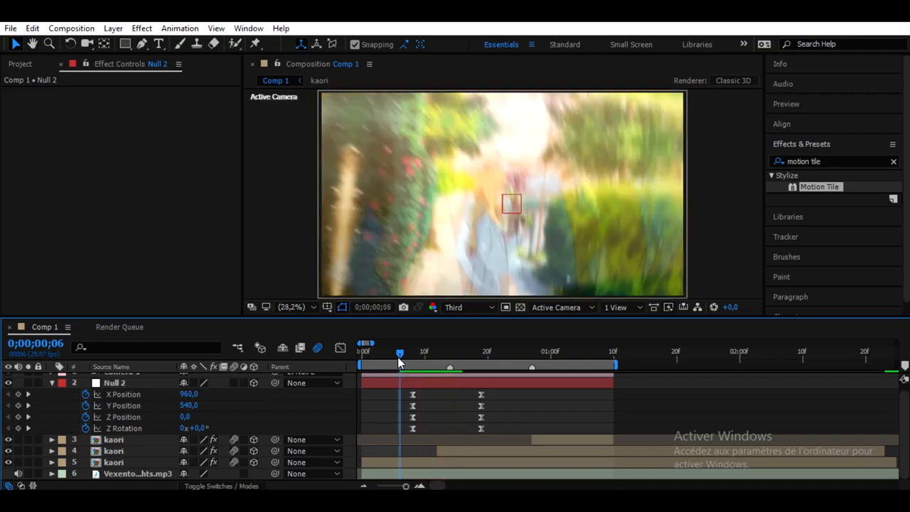
left_click_drag(400, 353, 437, 353)
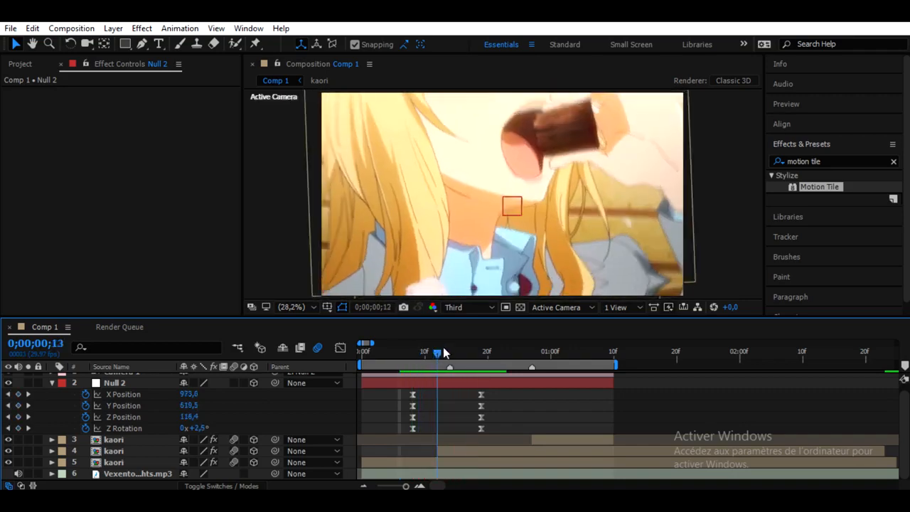
left_click(437, 349)
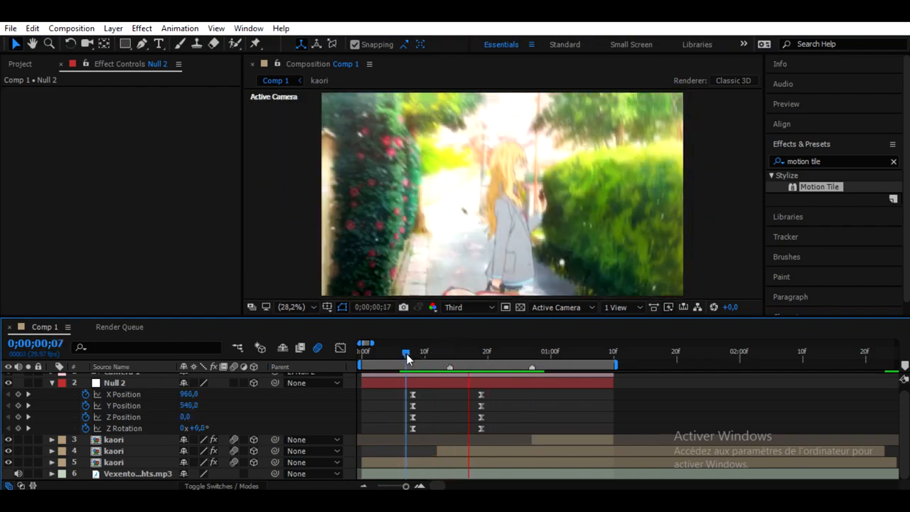
left_click_drag(405, 352, 443, 353)
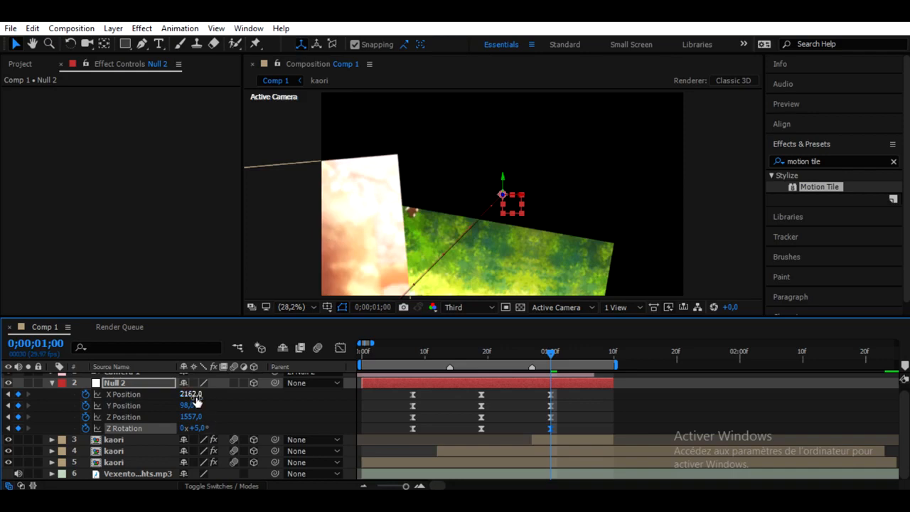
mouse_move(563, 398)
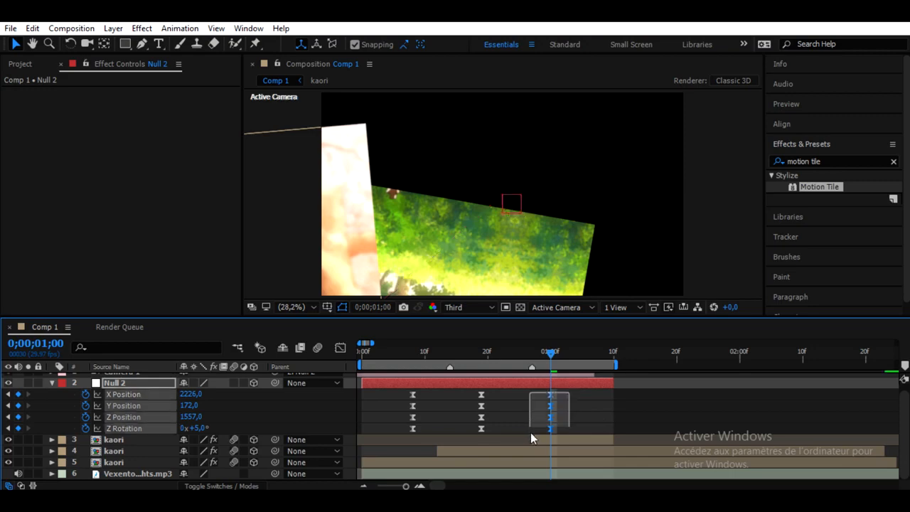
Select Null 2's new one-second keyframes, X 2226 and Y 172.8.
left_click(114, 439)
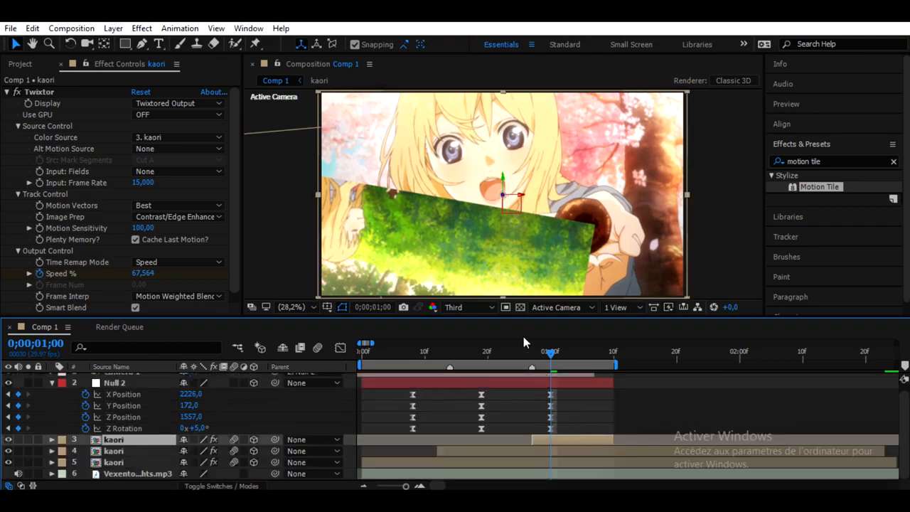
Preview the transition and set Null 2's one-second X Position to 1790 with eased keyframes.
left_click(538, 353)
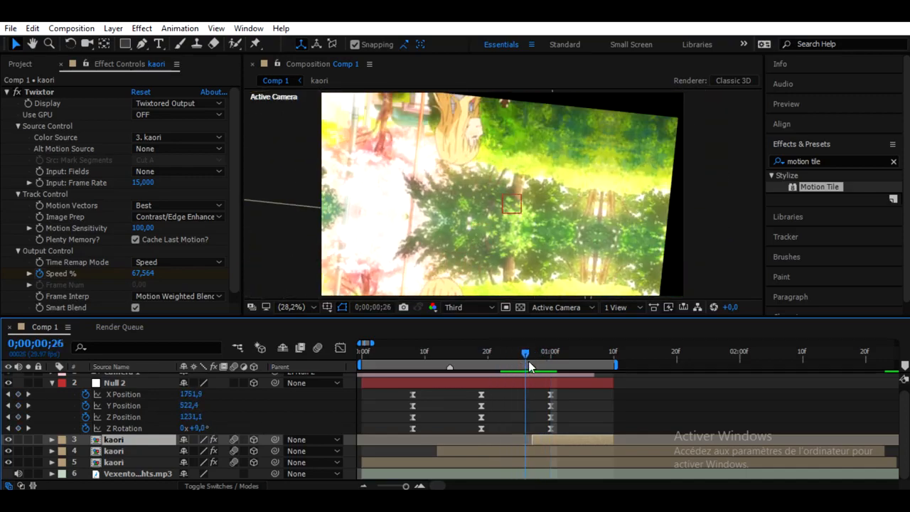
left_click_drag(524, 353, 555, 353)
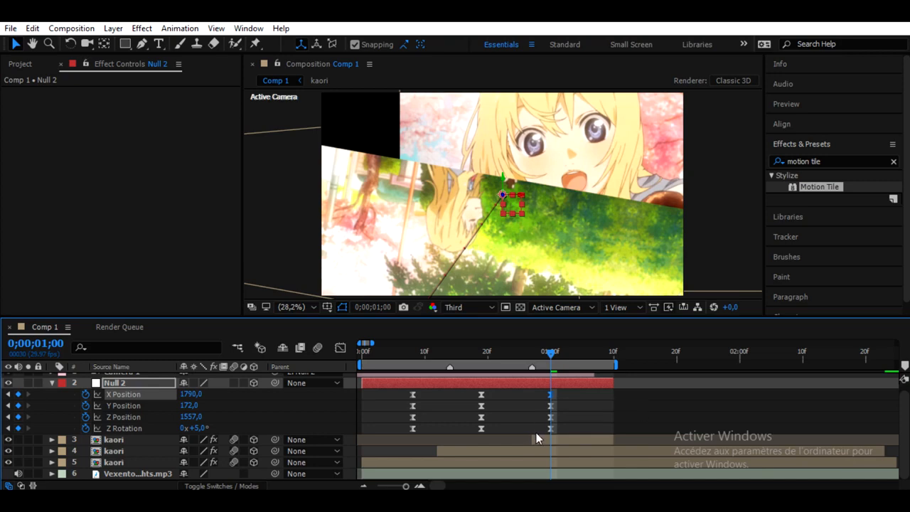
left_click(114, 439)
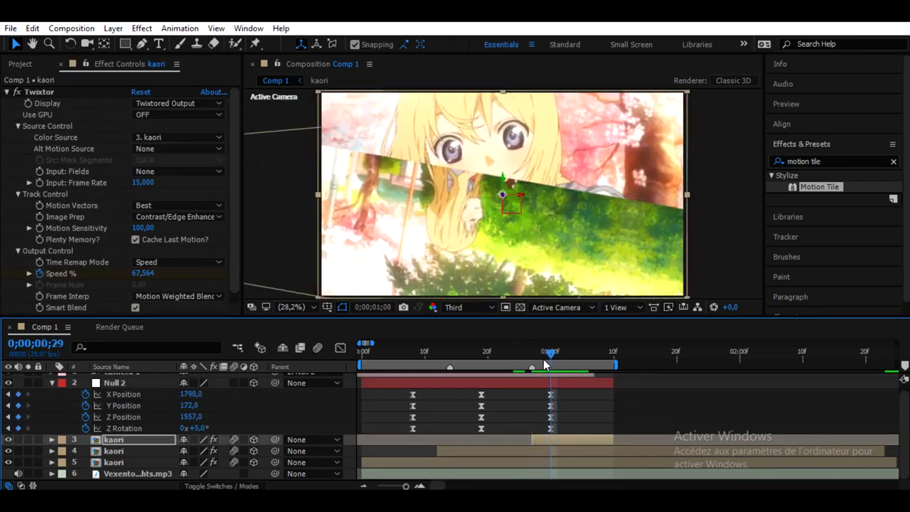
left_click(551, 366)
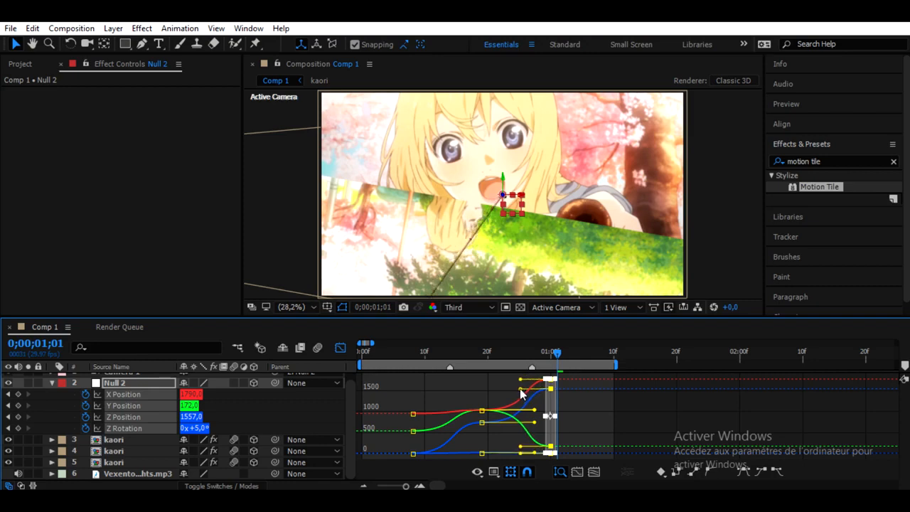
Reshape the position curve for a sharper ease into the one-second keyframe.
left_click_drag(551, 353, 532, 352)
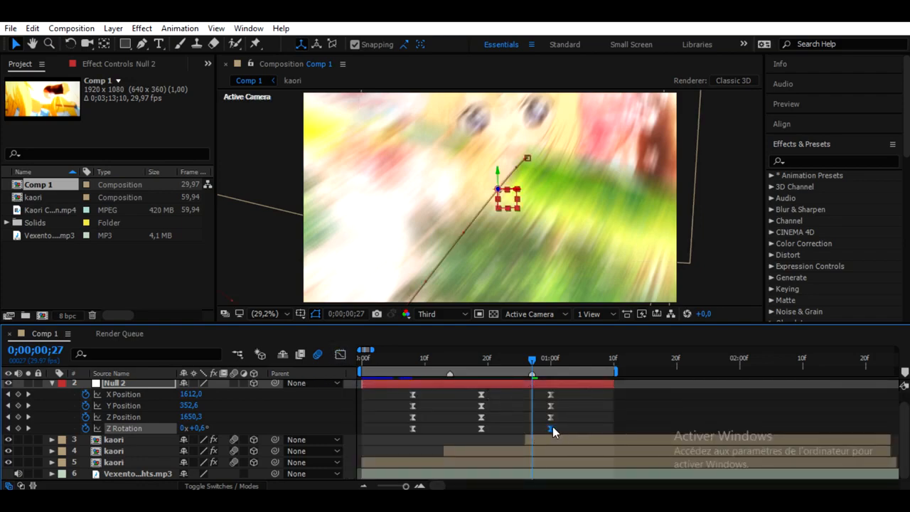
Easy Ease the Z Rotation keyframes and check the tilt midway through the transition.
right_click(551, 430)
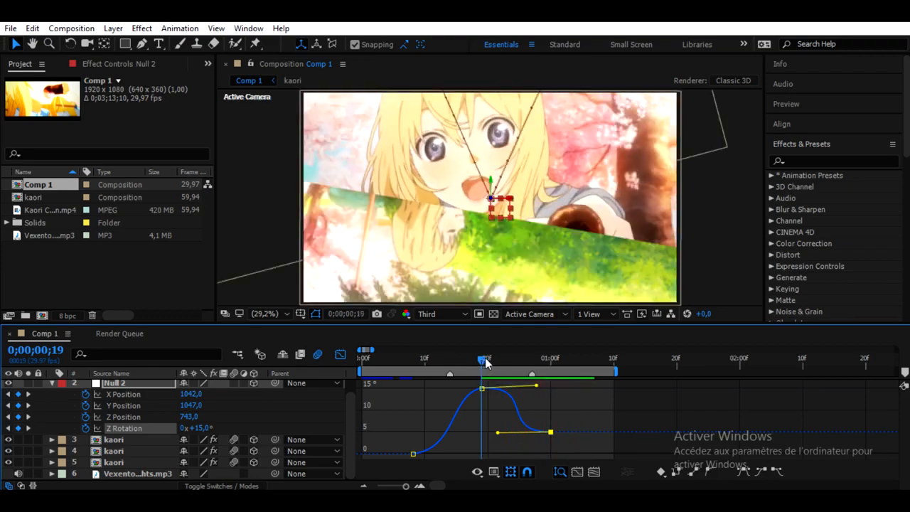
left_click_drag(483, 358, 532, 358)
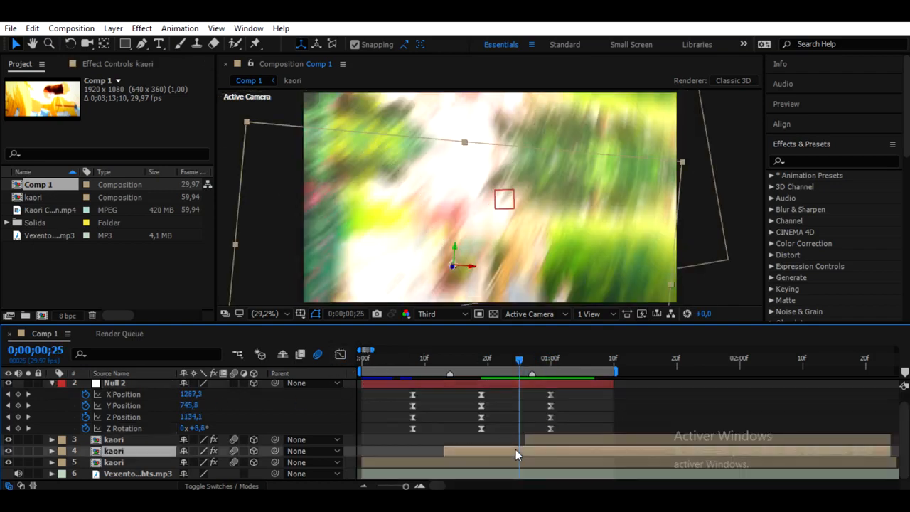
Fade the second kaori clip's opacity out across frames 28–29 and check the overlap.
left_click(538, 359)
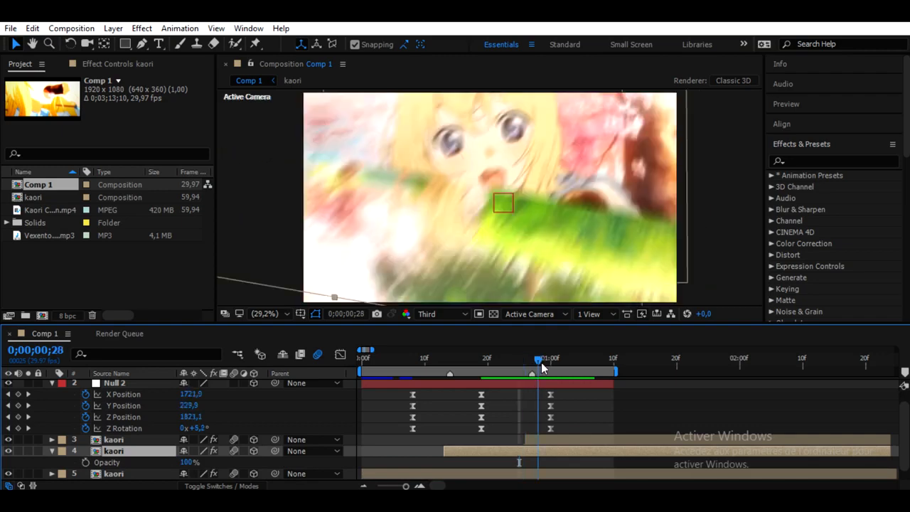
left_click_drag(539, 369, 525, 369)
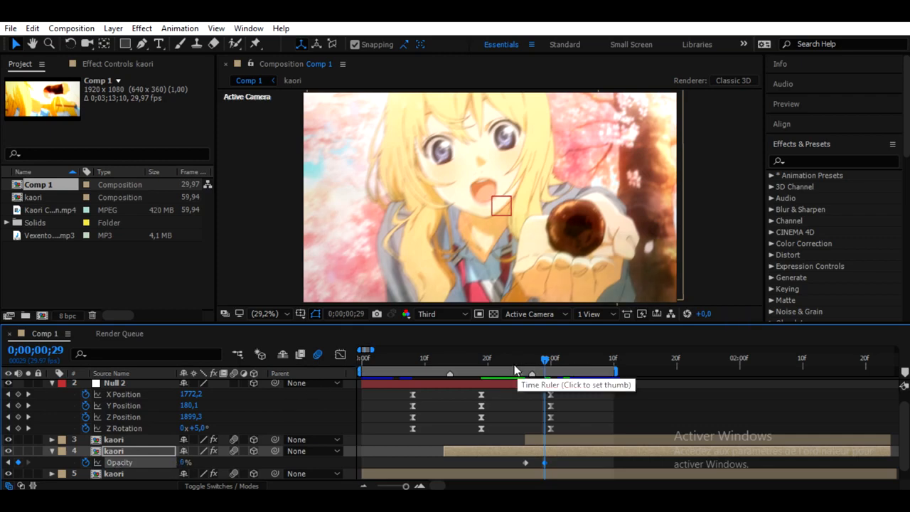
left_click_drag(543, 358, 519, 358)
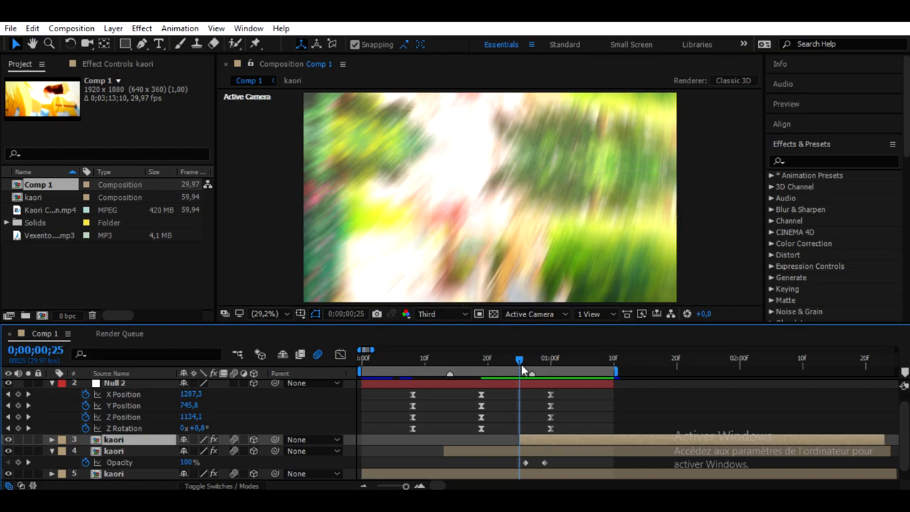
left_click_drag(518, 359, 519, 358)
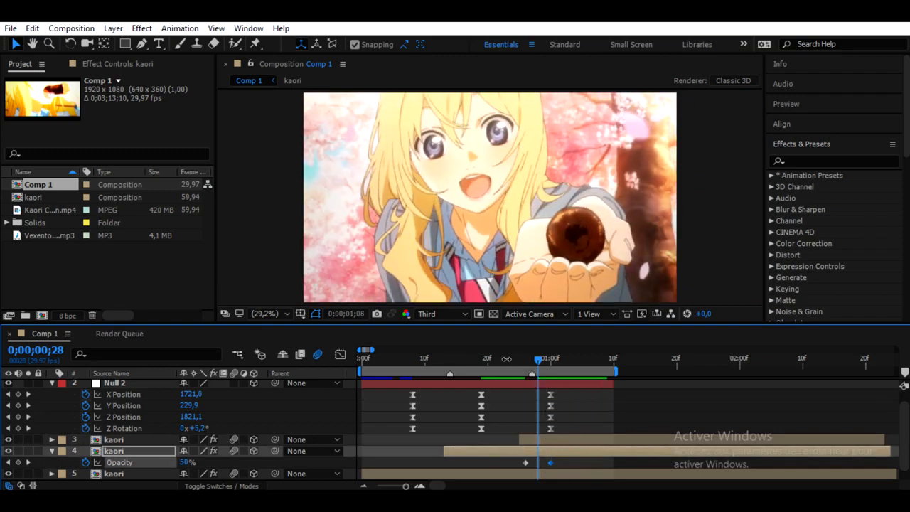
left_click_drag(537, 358, 506, 358)
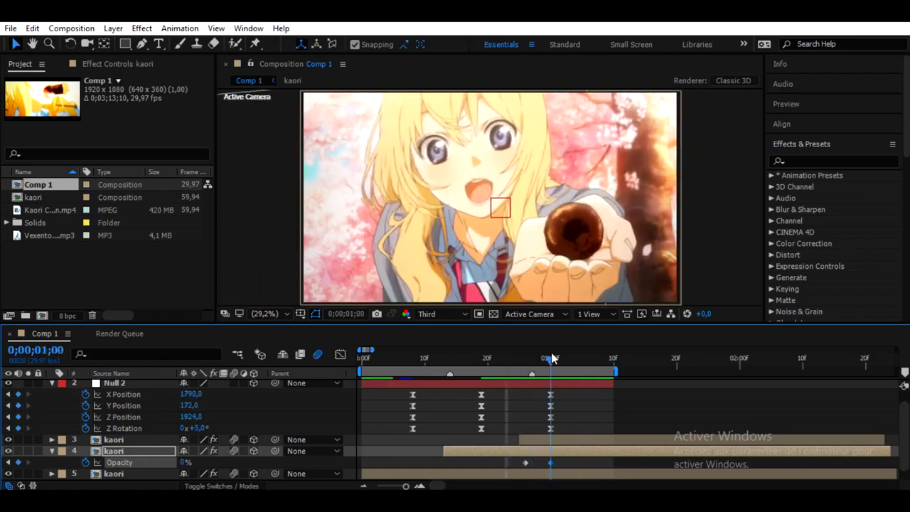
left_click_drag(551, 358, 543, 359)
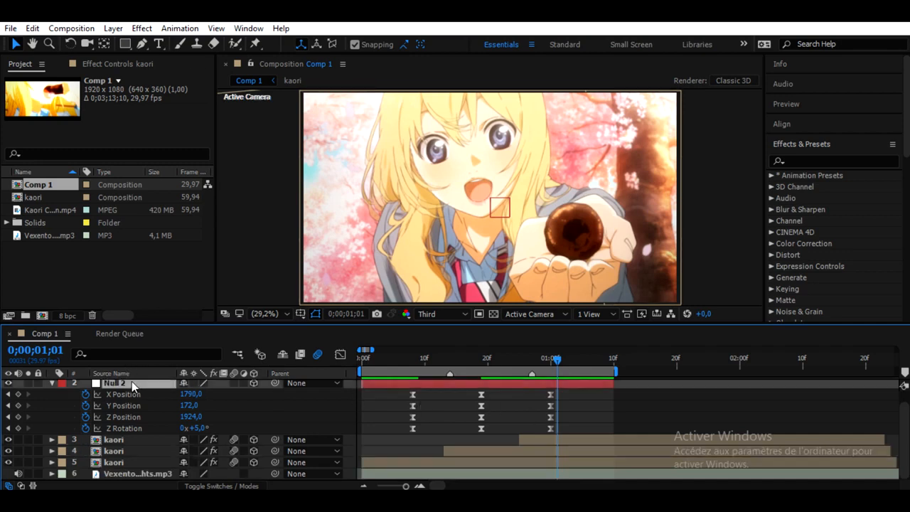
Create a black composition-sized solid named 'bars' on top and move to frame 1;10.
left_click(113, 382)
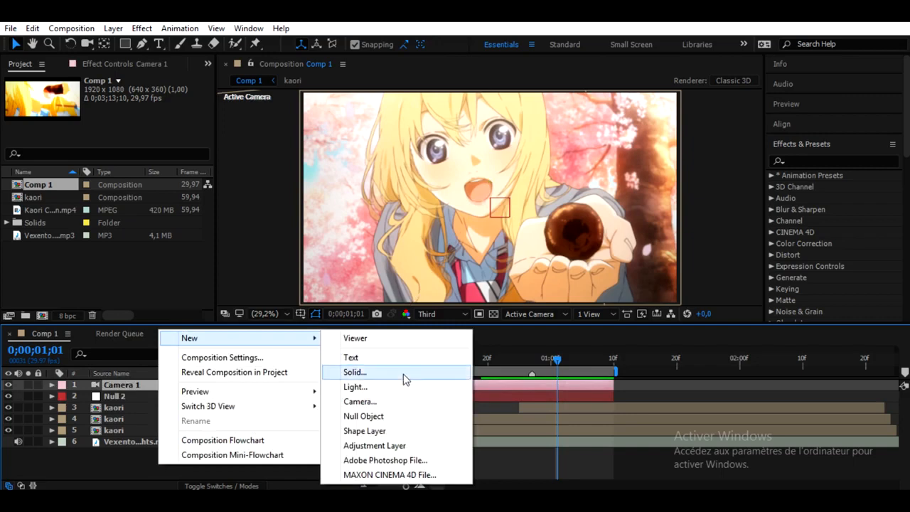
left_click(354, 373)
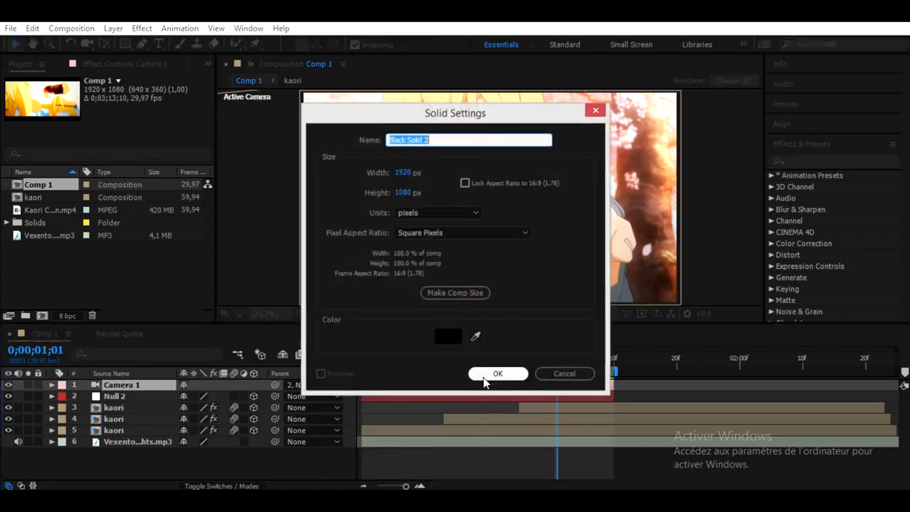
type("bars")
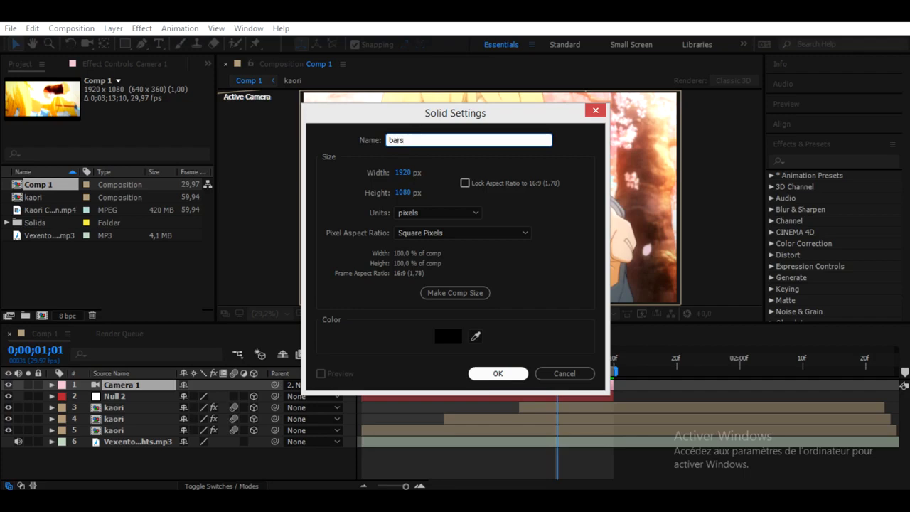
left_click(497, 372)
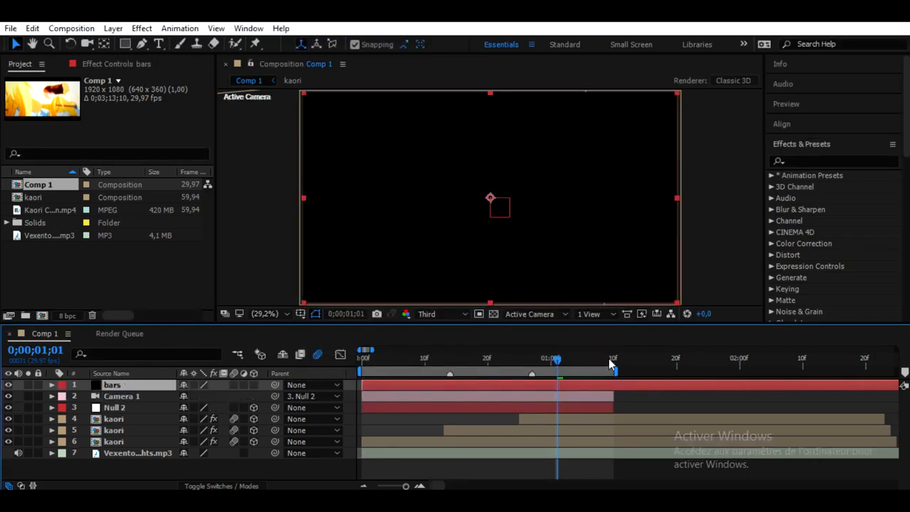
left_click_drag(557, 358, 614, 358)
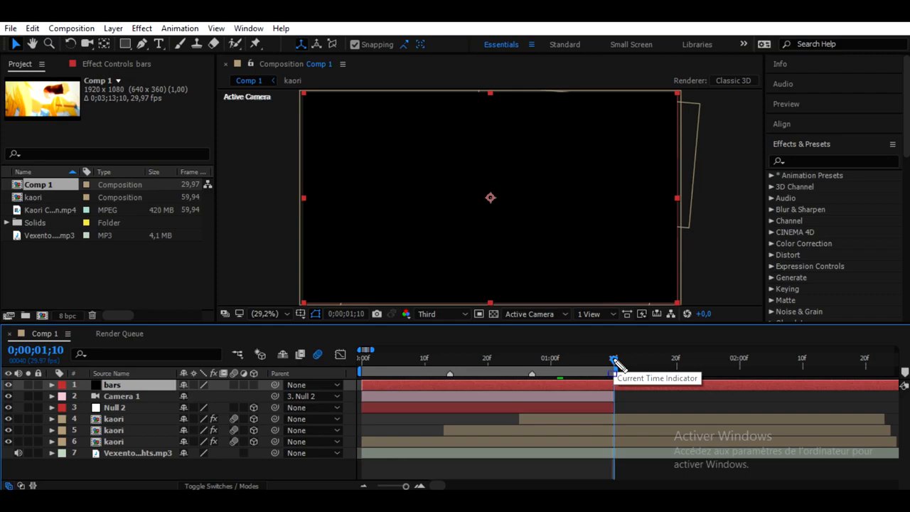
mouse_move(287, 142)
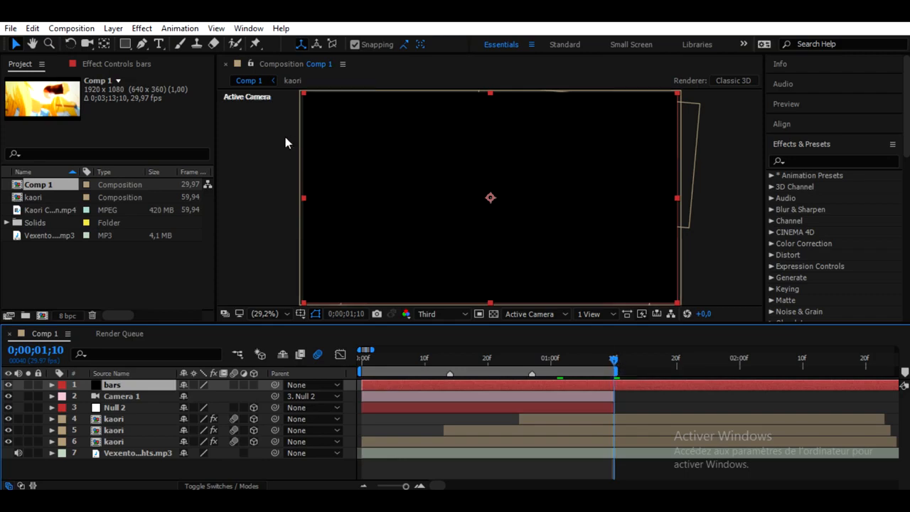
left_click(32, 28)
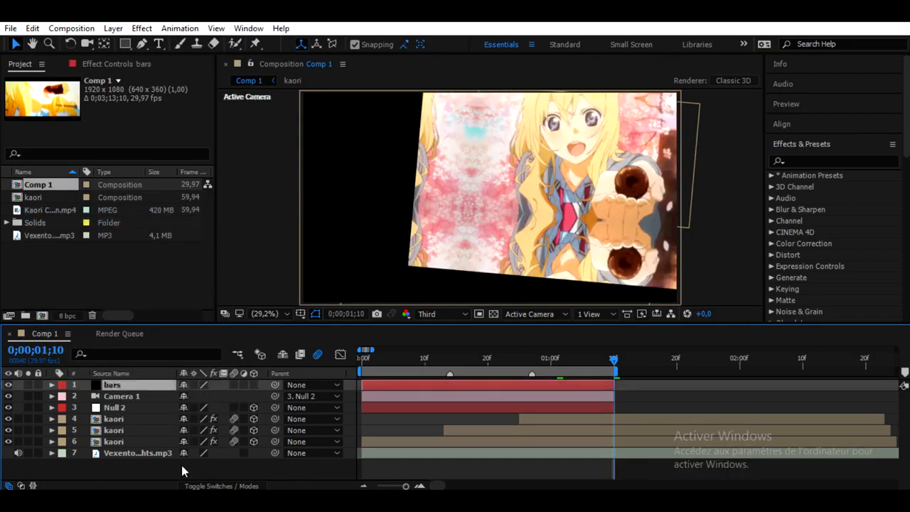
Add an adjustment layer beneath 'bars' and search 'jaw' for the CC Jaws effect.
right_click(182, 470)
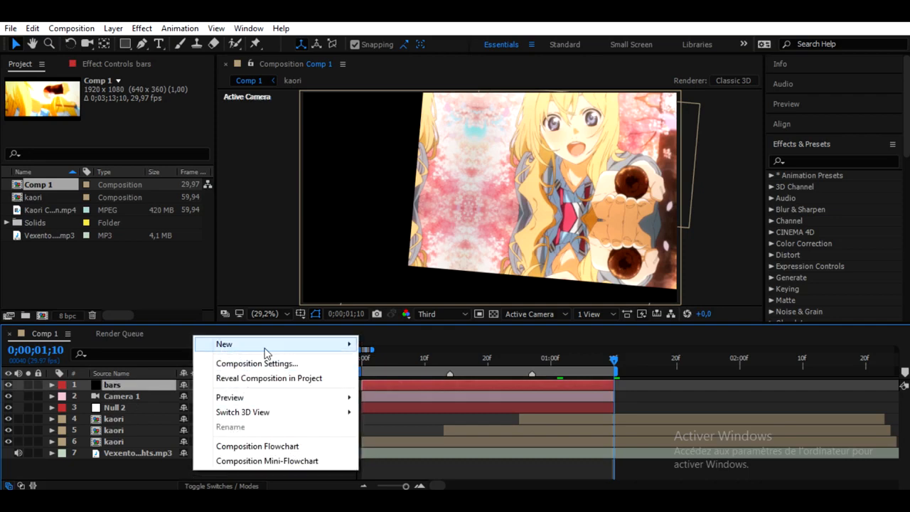
mouse_move(224, 342)
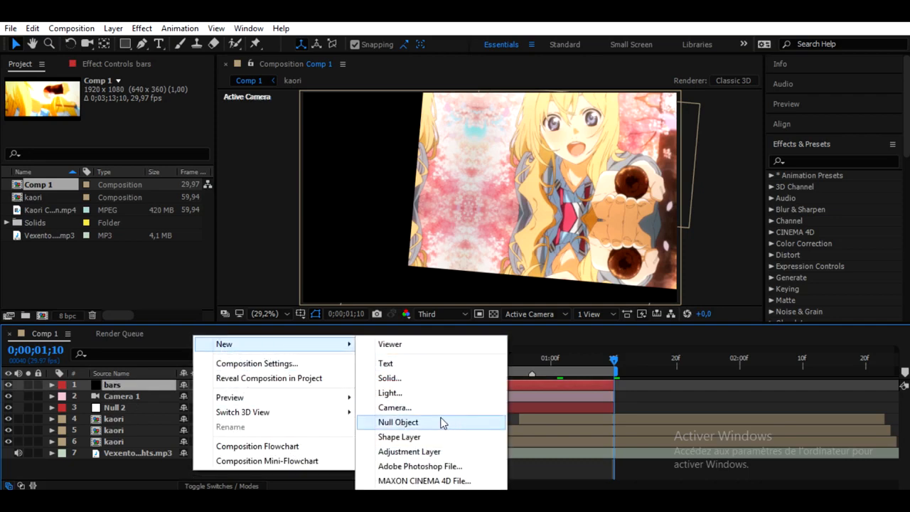
left_click(409, 450)
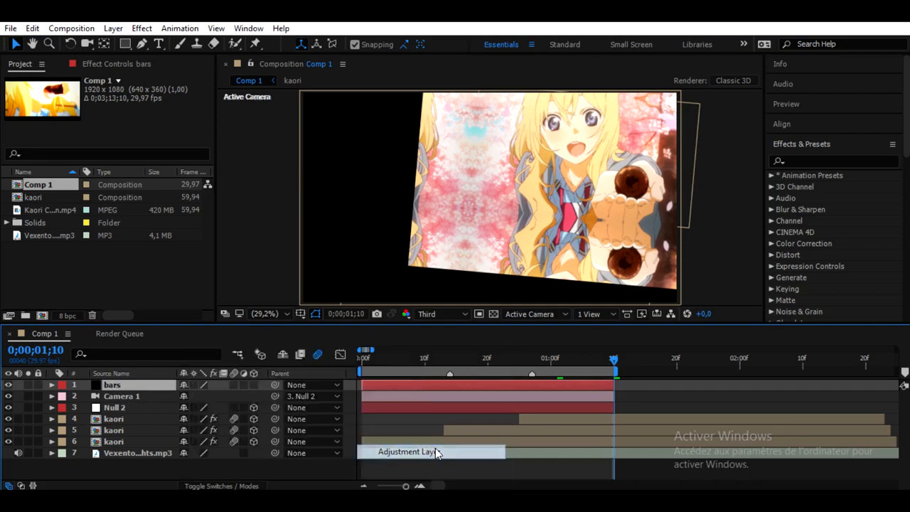
left_click(31, 28)
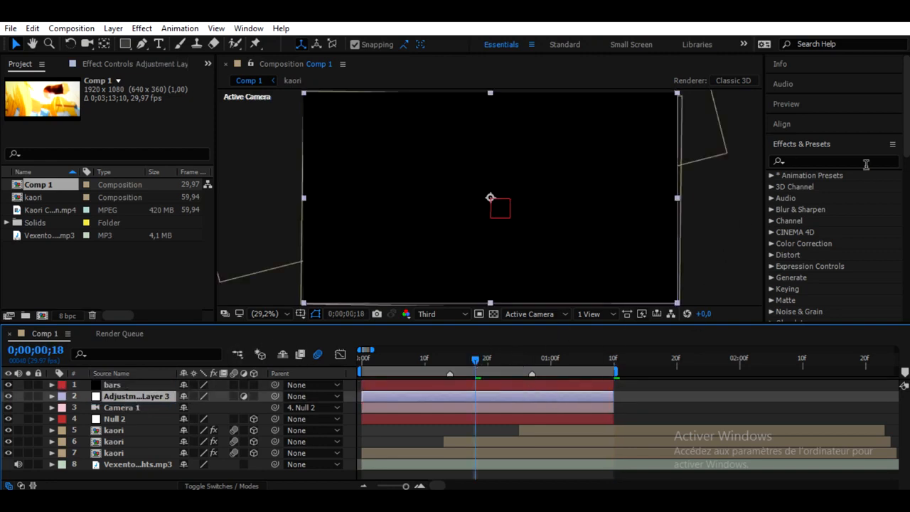
type("jaws")
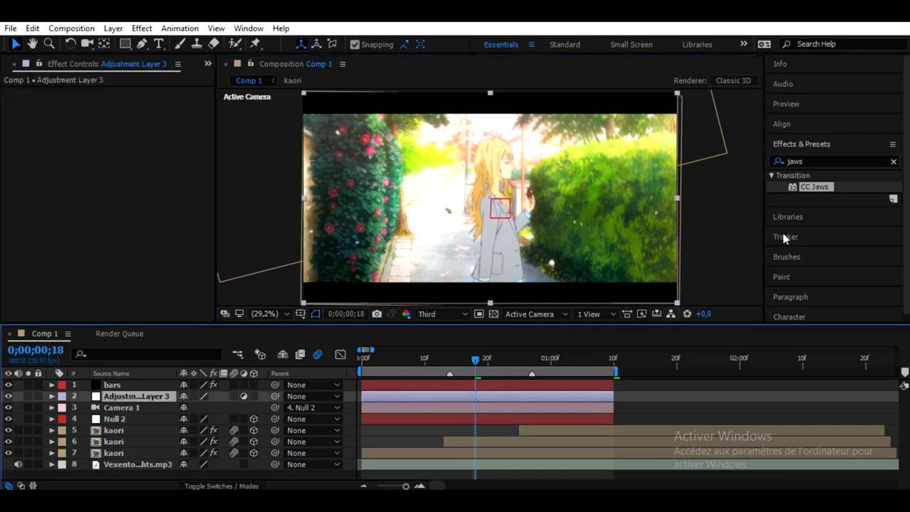
Apply Curves to the adjustment layer and bend the RGB curve into an S shape.
type("curves")
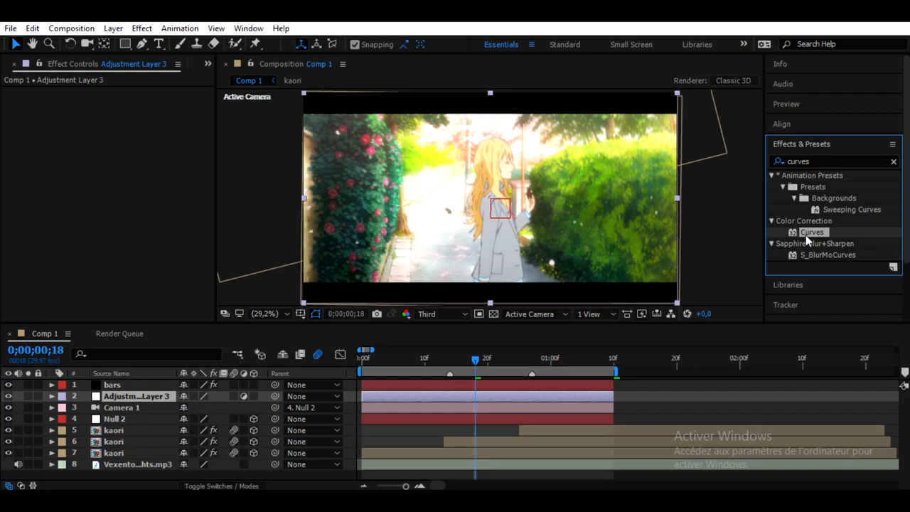
double_click(812, 232)
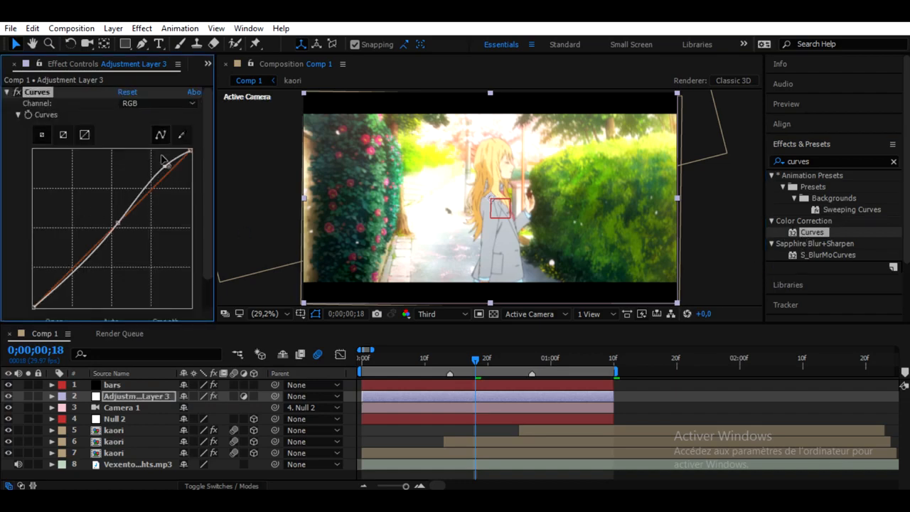
left_click_drag(163, 159, 114, 227)
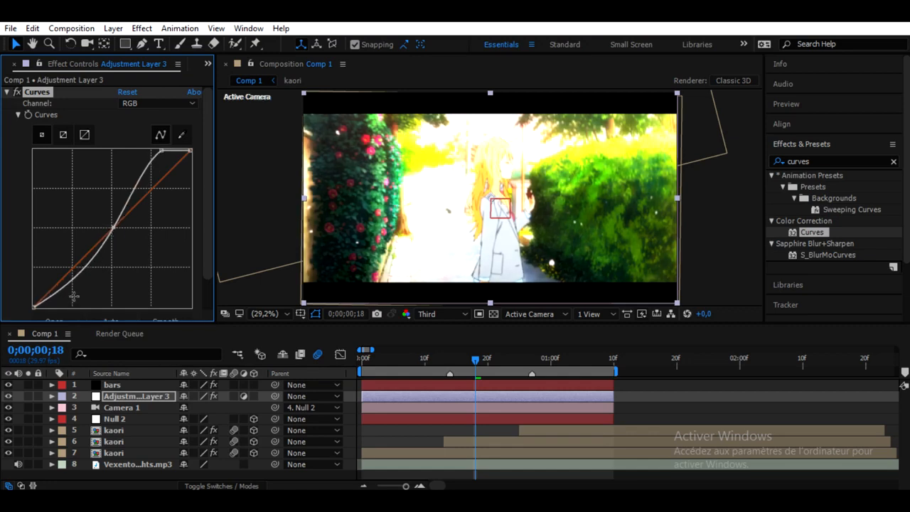
left_click_drag(74, 294, 64, 306)
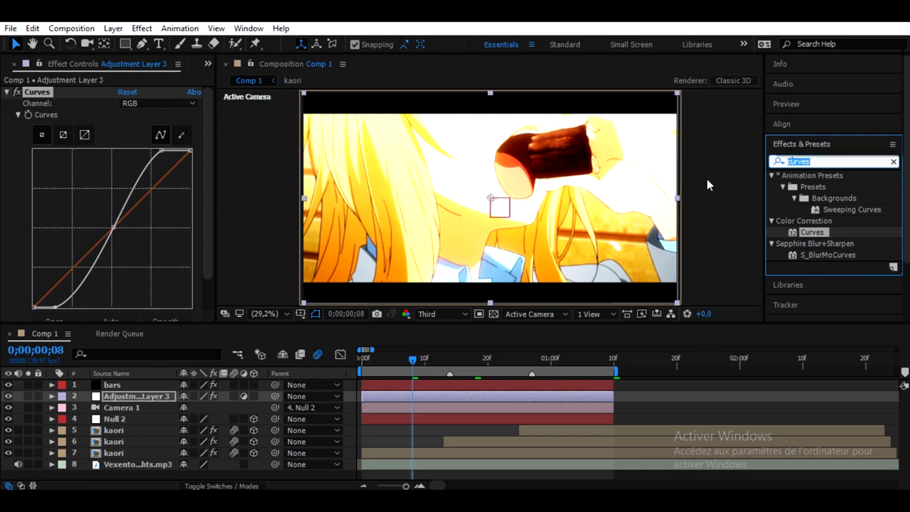
Apply Vibrance to the adjustment layer with Vibrance set to 36.
type("vibran")
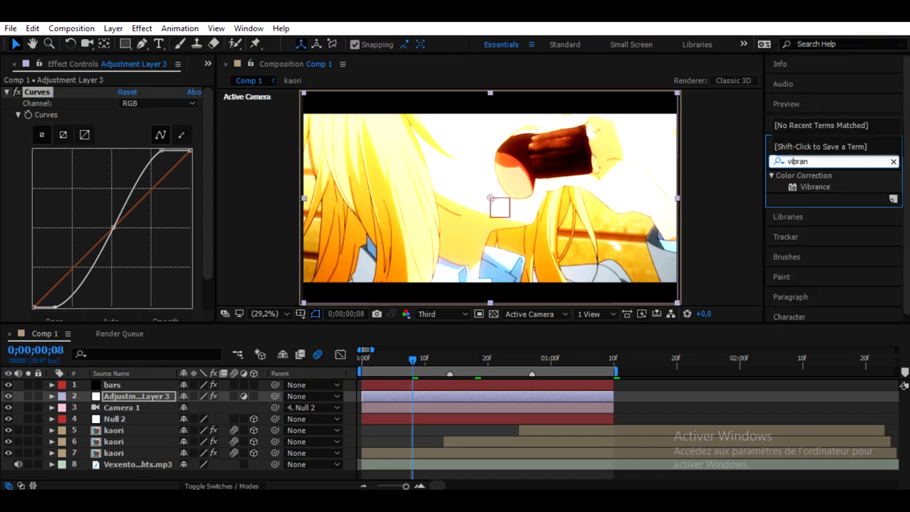
double_click(814, 186)
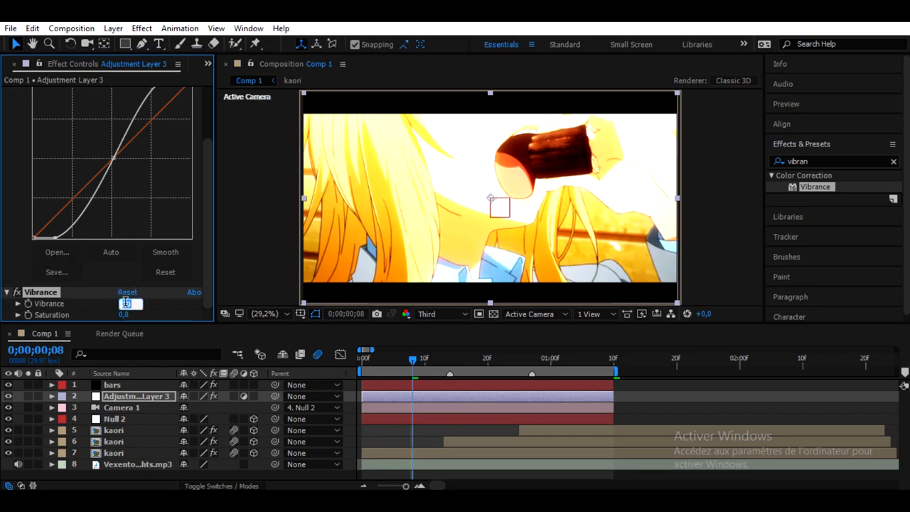
type("36,")
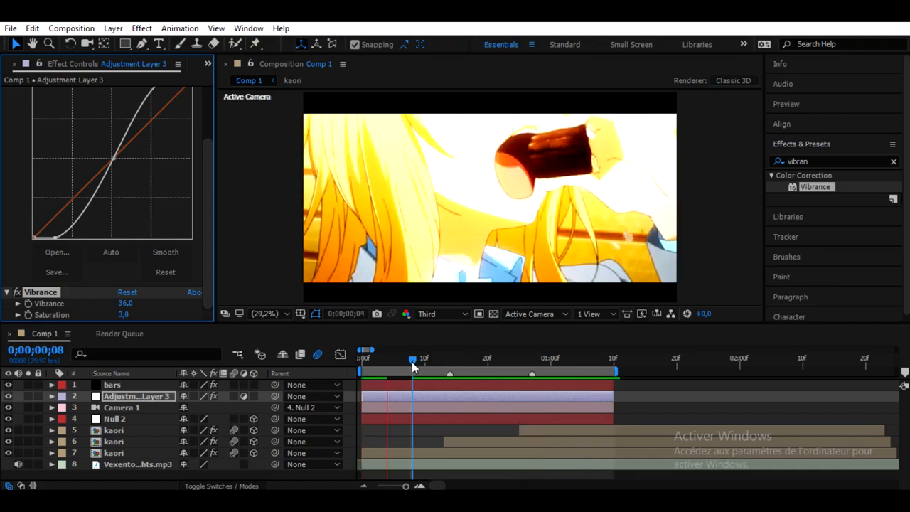
left_click_drag(410, 359, 475, 358)
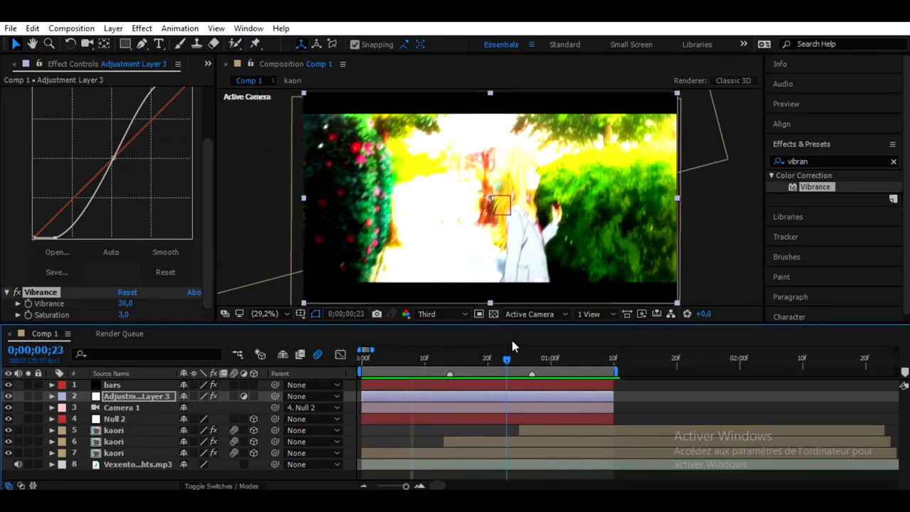
left_click(543, 358)
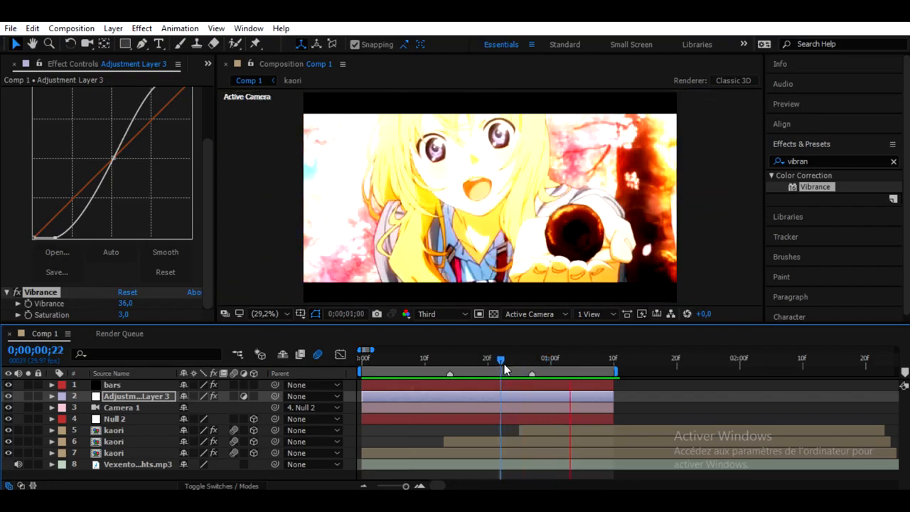
left_click_drag(500, 358, 525, 358)
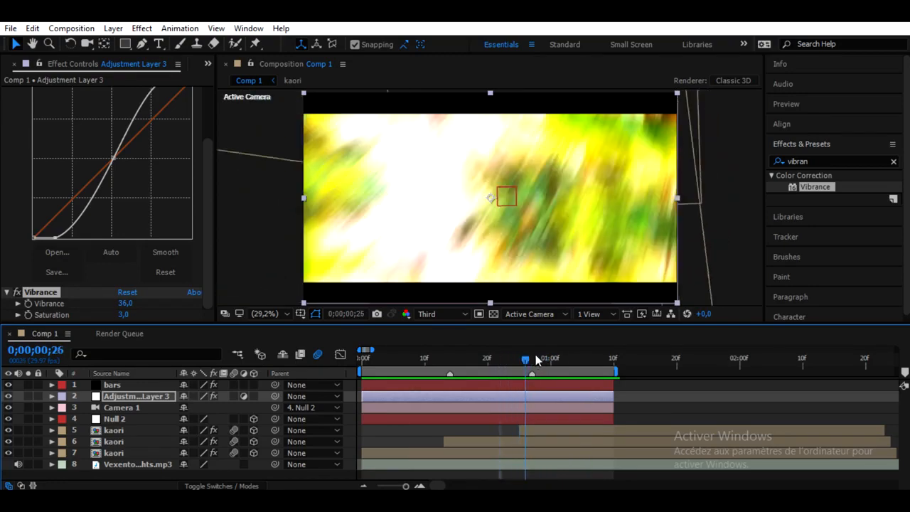